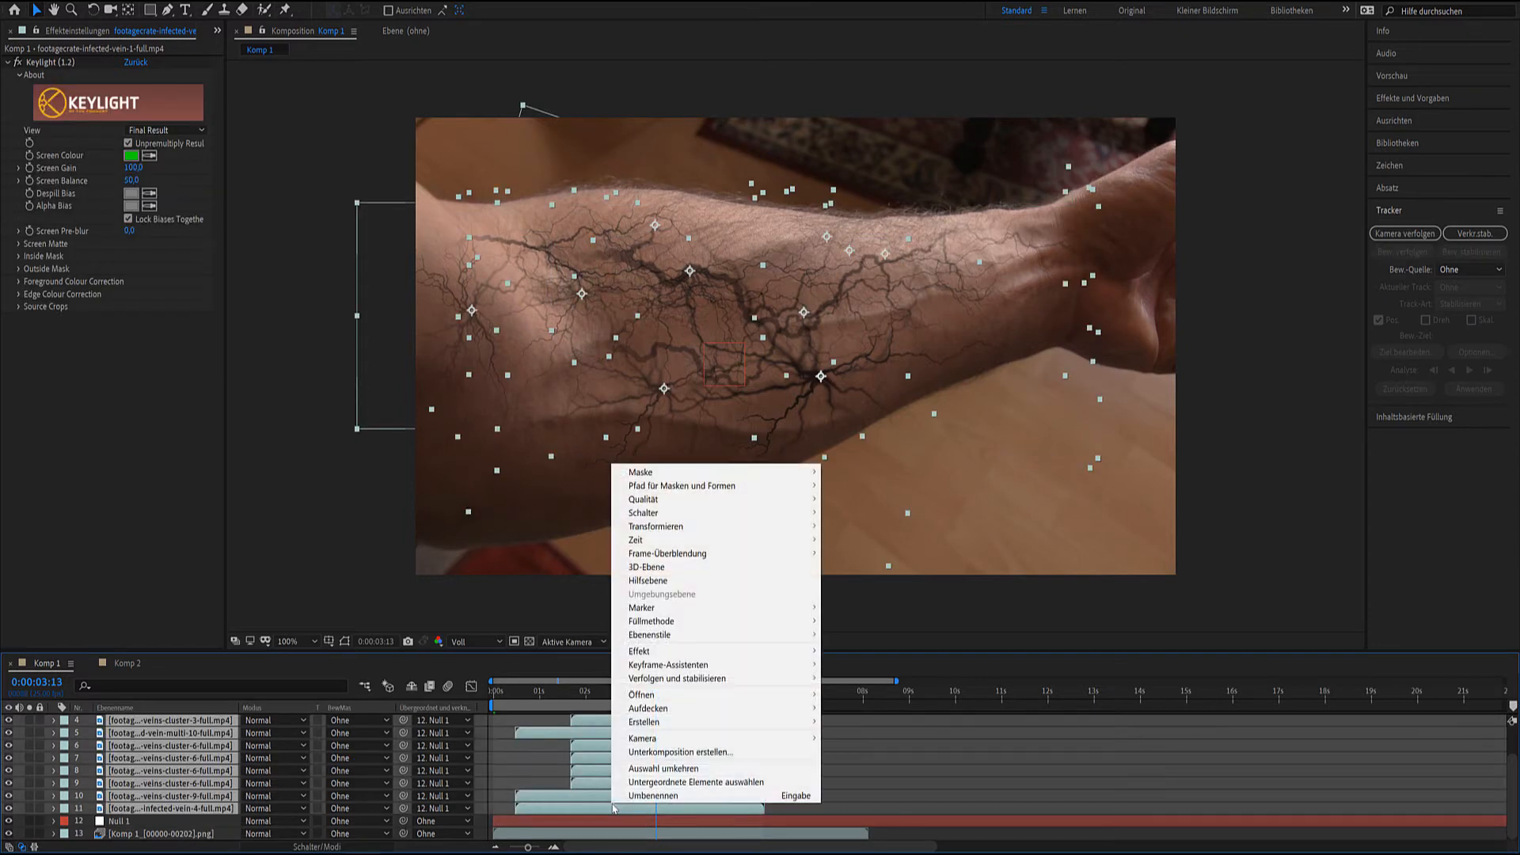
{"action": "mouse_move", "coordinate": [651, 621]}
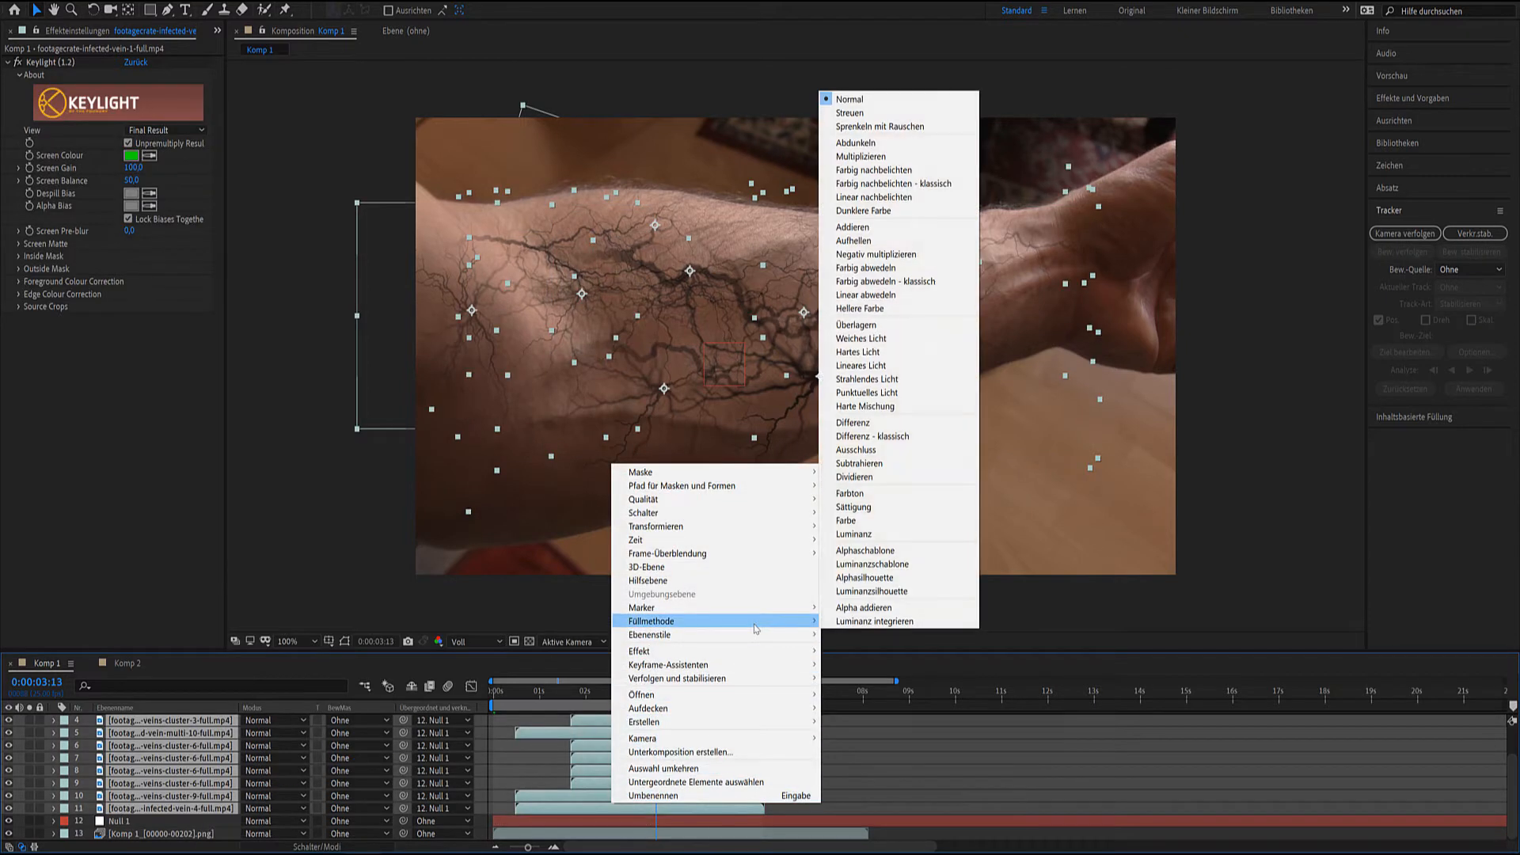
Step: Set the vein clip layers over the arm footage to Weiches Licht blending
{"action": "left_click", "coordinate": [859, 337]}
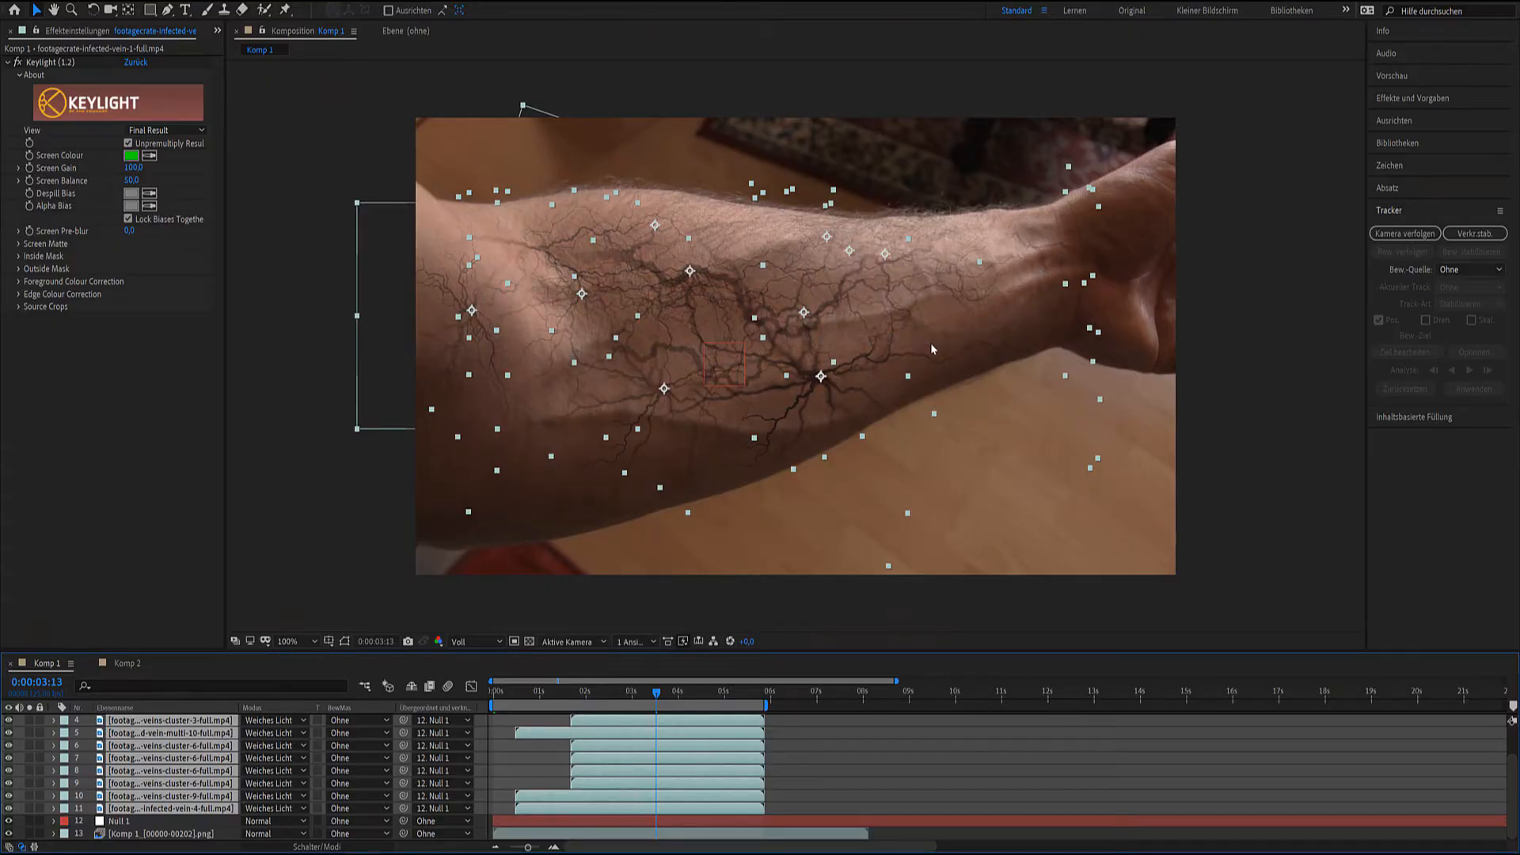
{"action": "left_click", "coordinate": [124, 667]}
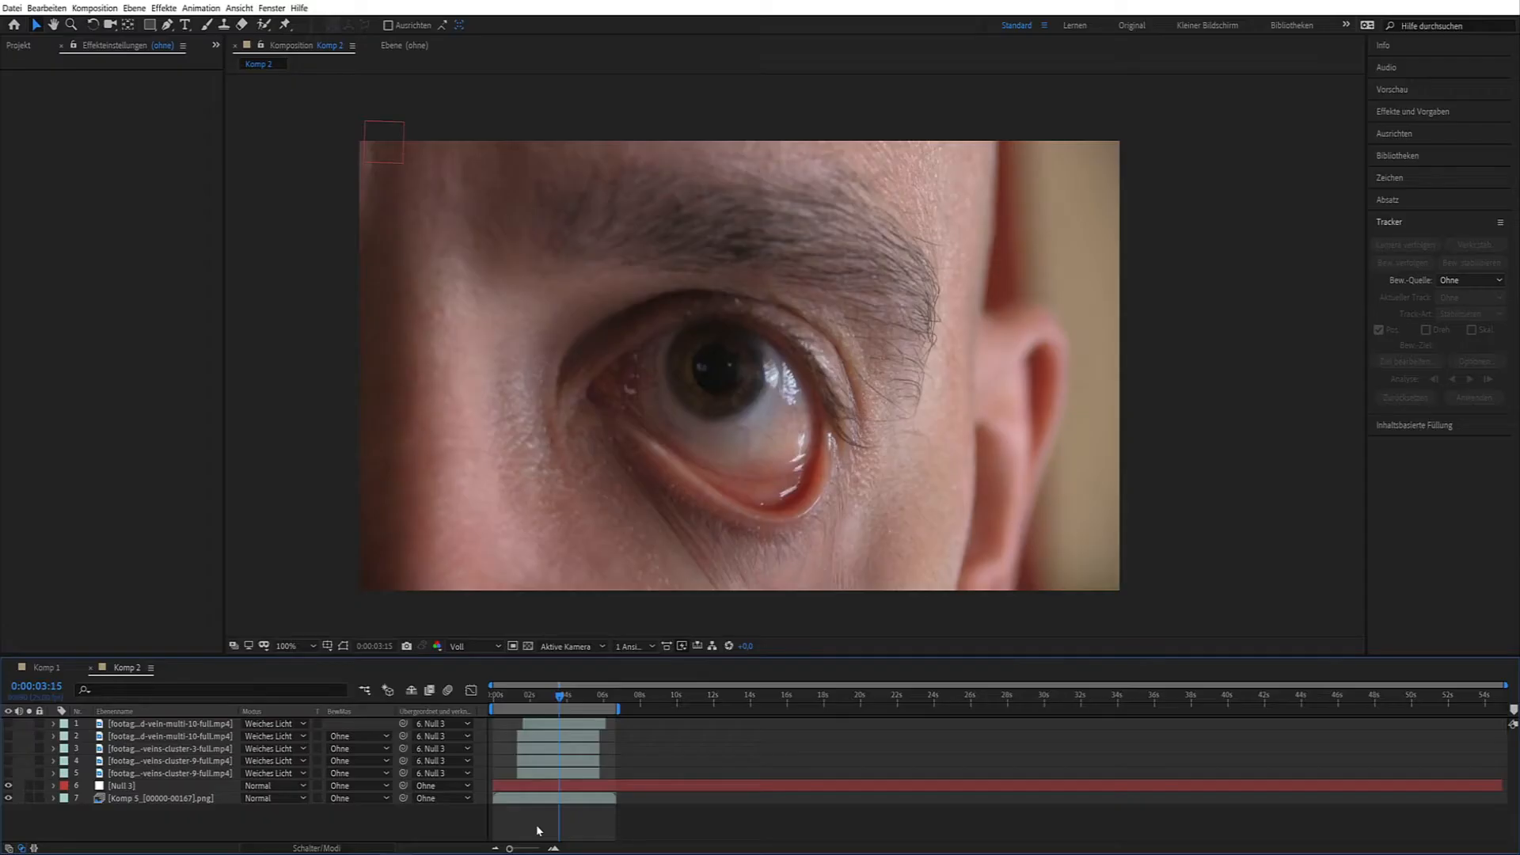
{"action": "mouse_move", "coordinate": [262, 274]}
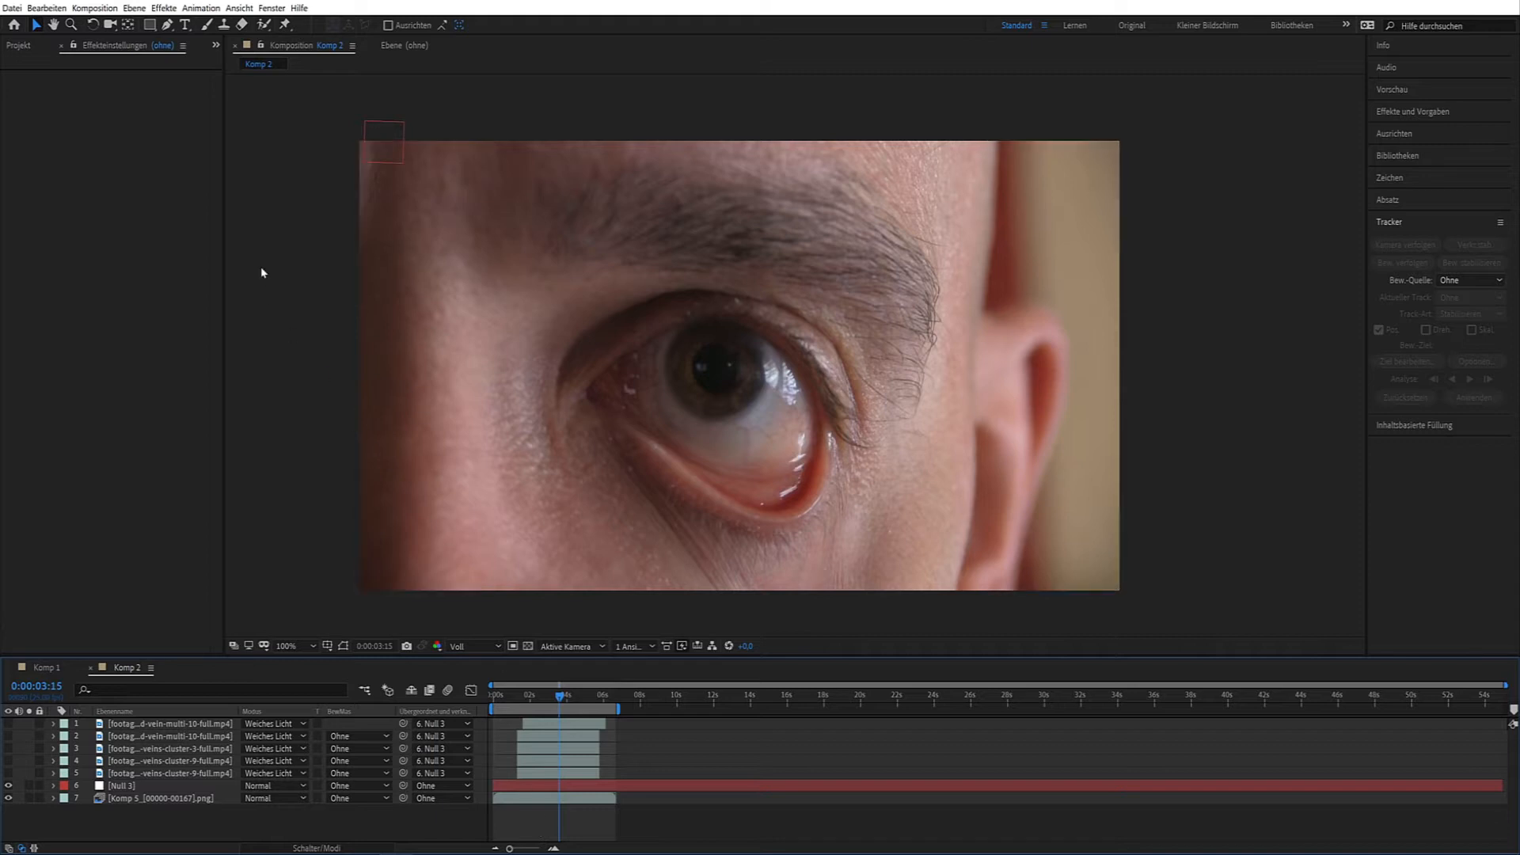
Step: Create a new layer above the vein clips in Komp 2 via Ebene > Neu
{"action": "left_click", "coordinate": [133, 8]}
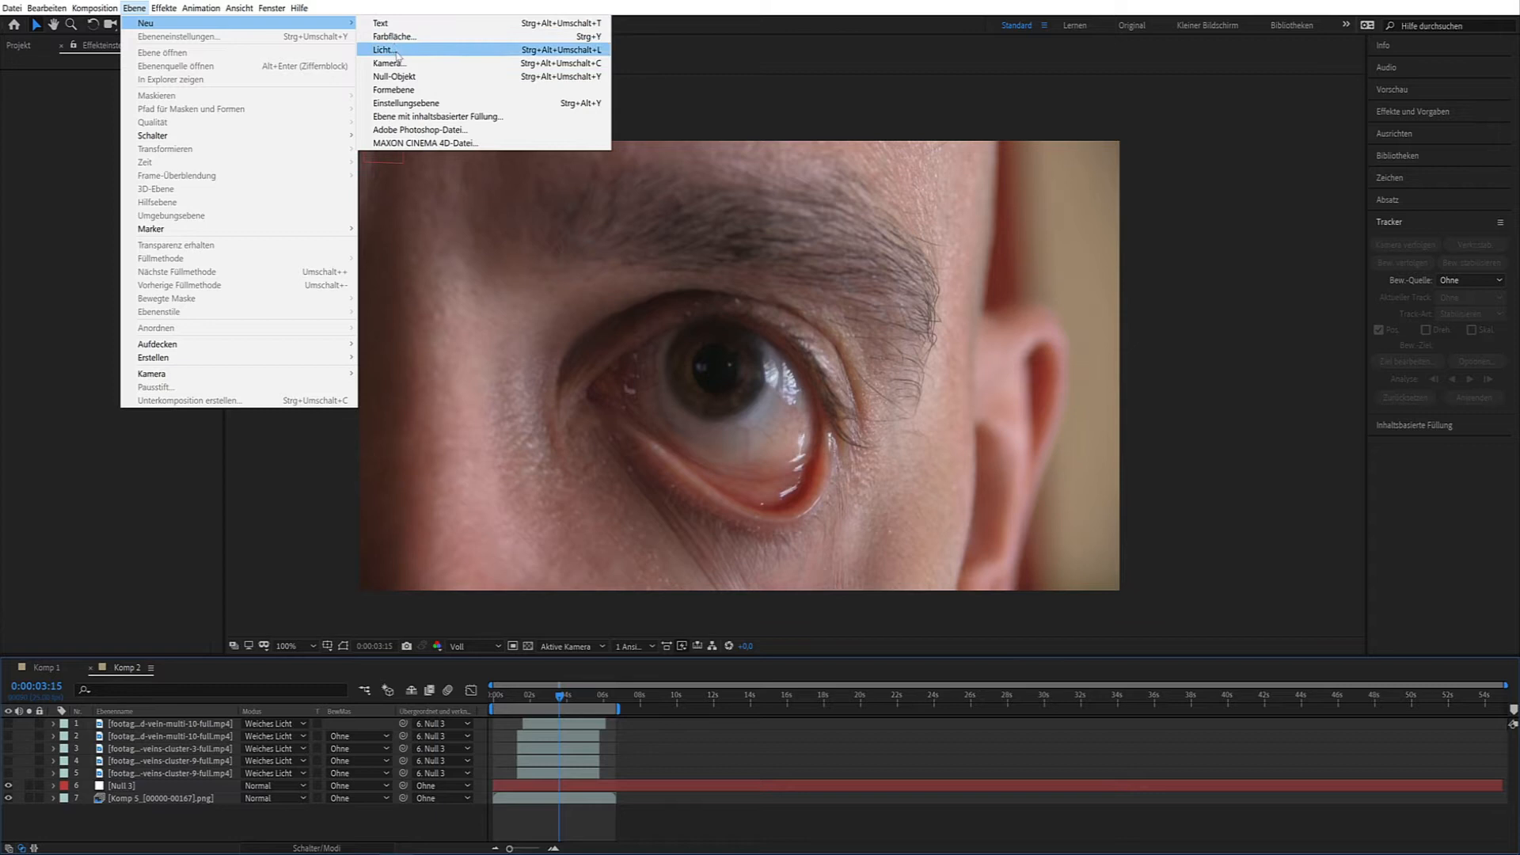
{"action": "left_click", "coordinate": [407, 103]}
{"action": "type", "text": "black"}
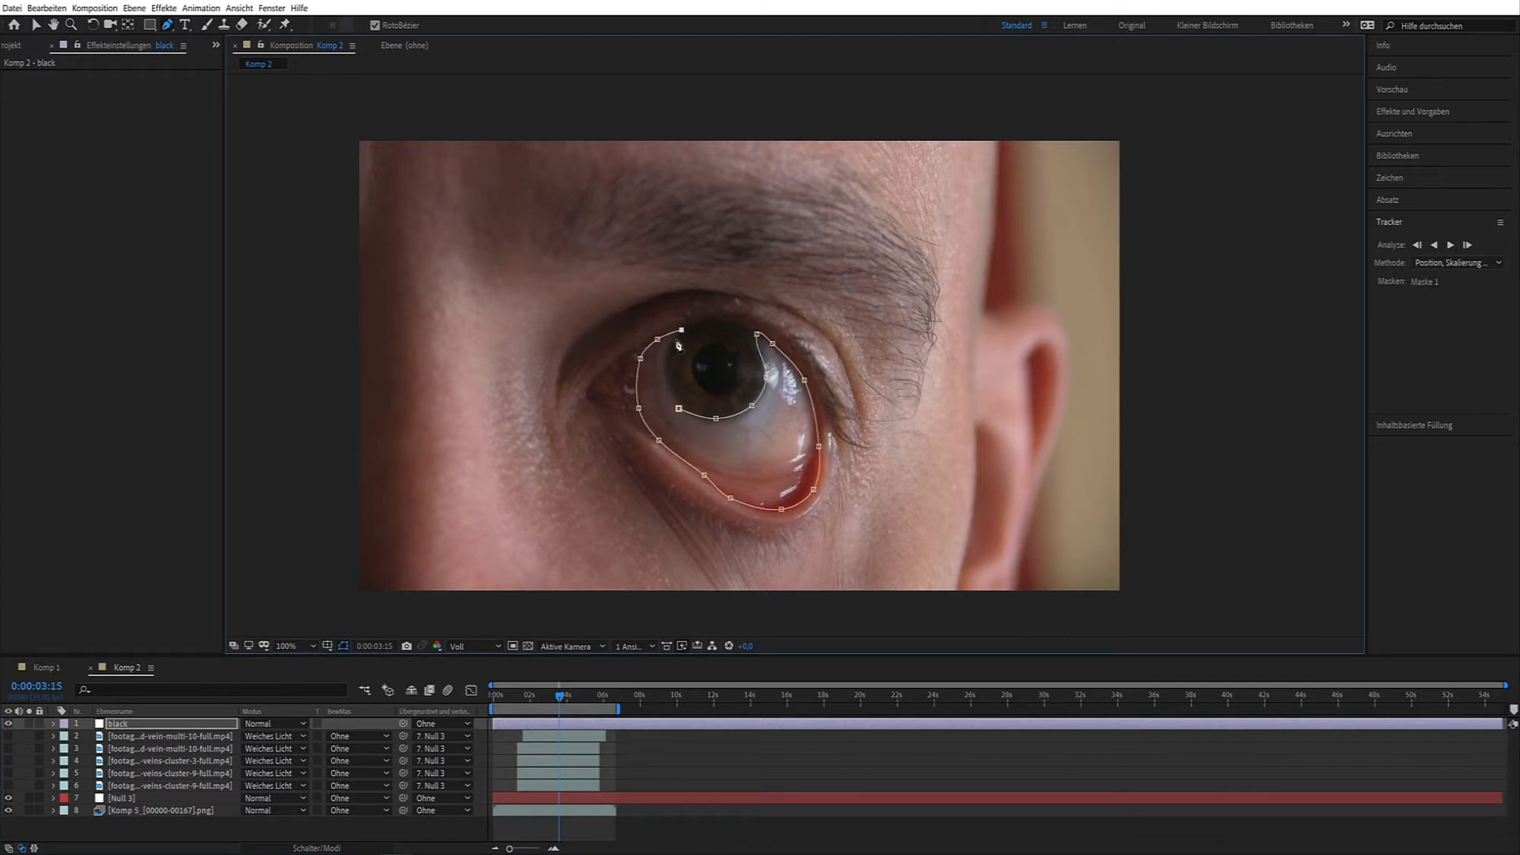
Step: Close the eye mask and apply a Kurven effect pulled down and smoothed to darken the eye
{"action": "left_click", "coordinate": [163, 8]}
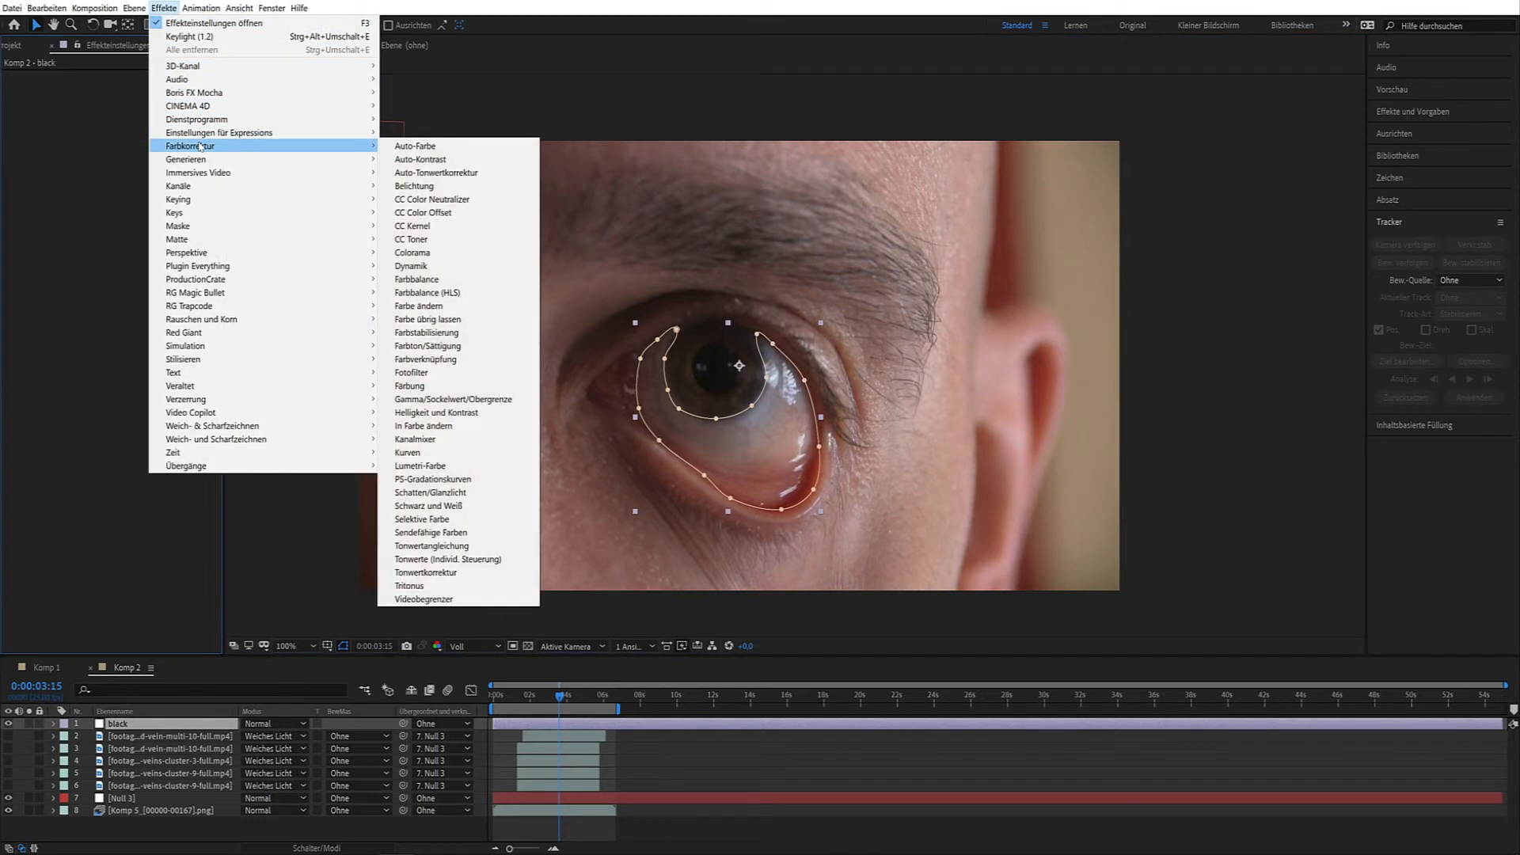
{"action": "mouse_move", "coordinate": [437, 411]}
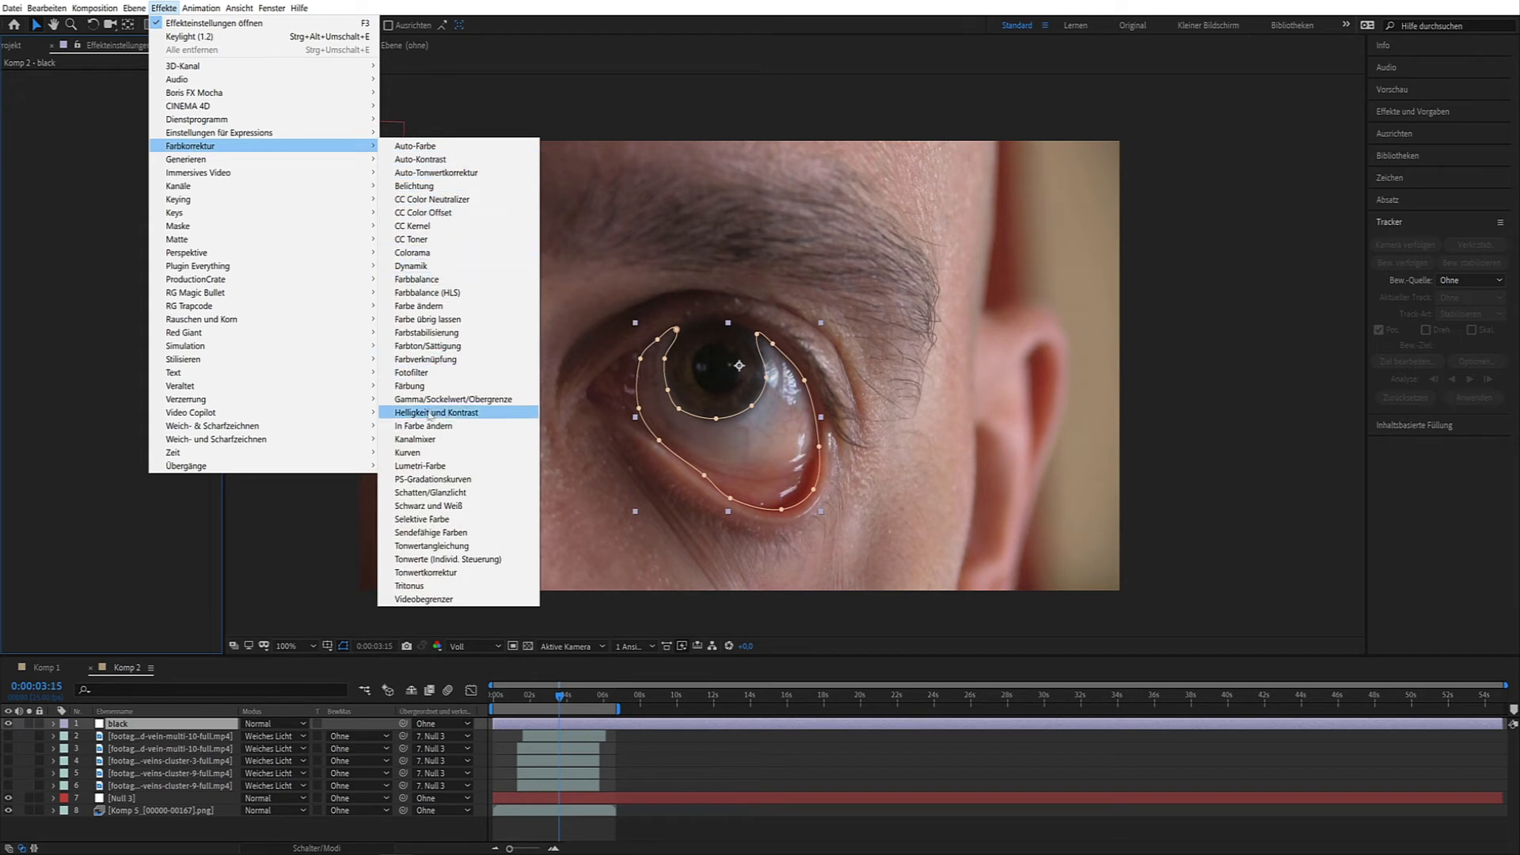
{"action": "left_click", "coordinate": [407, 452]}
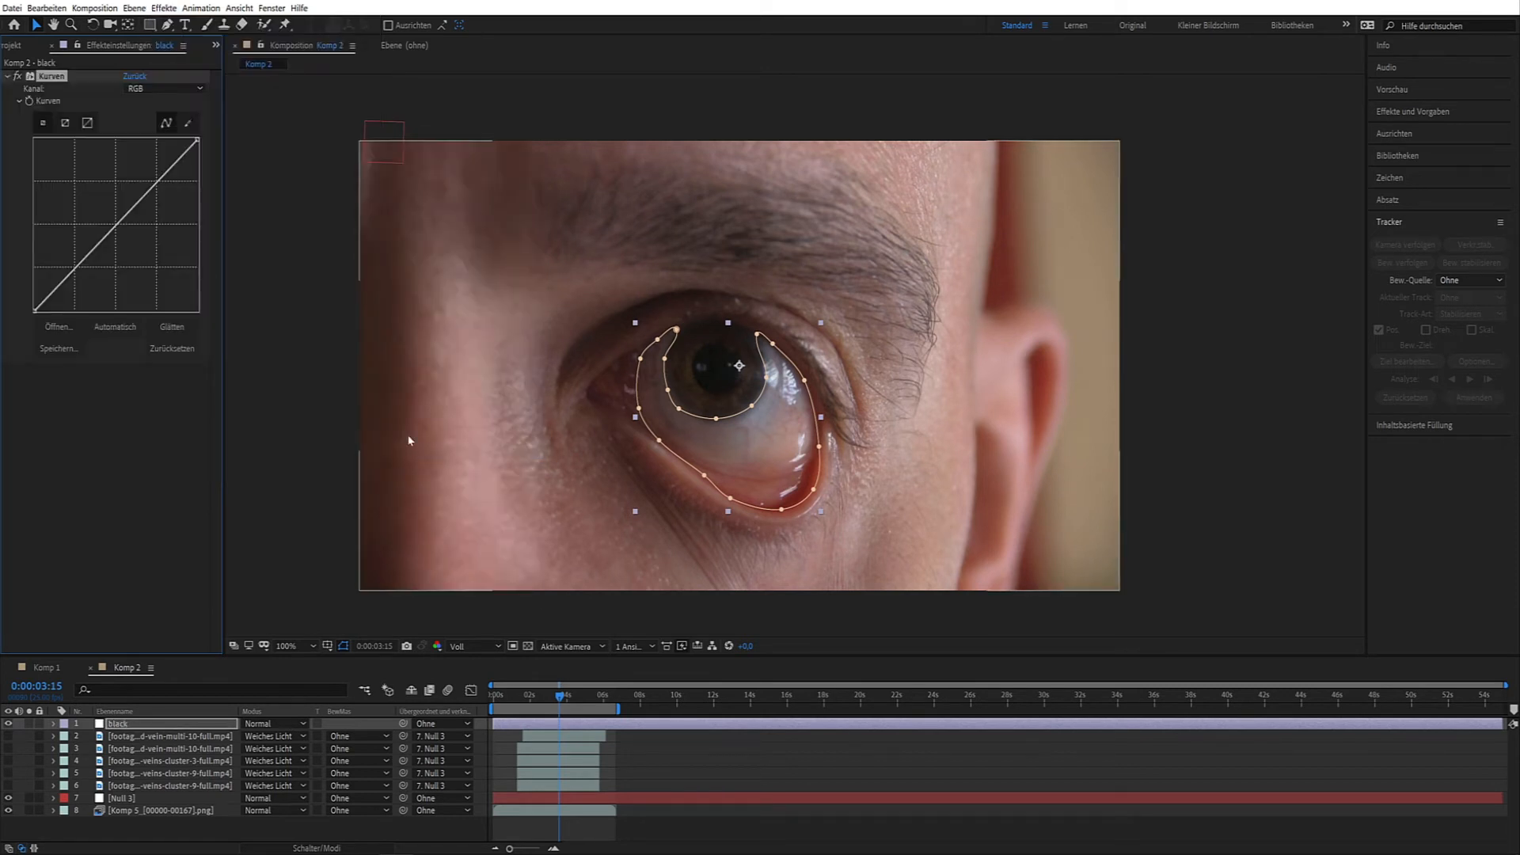
{"action": "left_click_drag", "start_coordinate": [116, 242], "coordinate": [121, 247]}
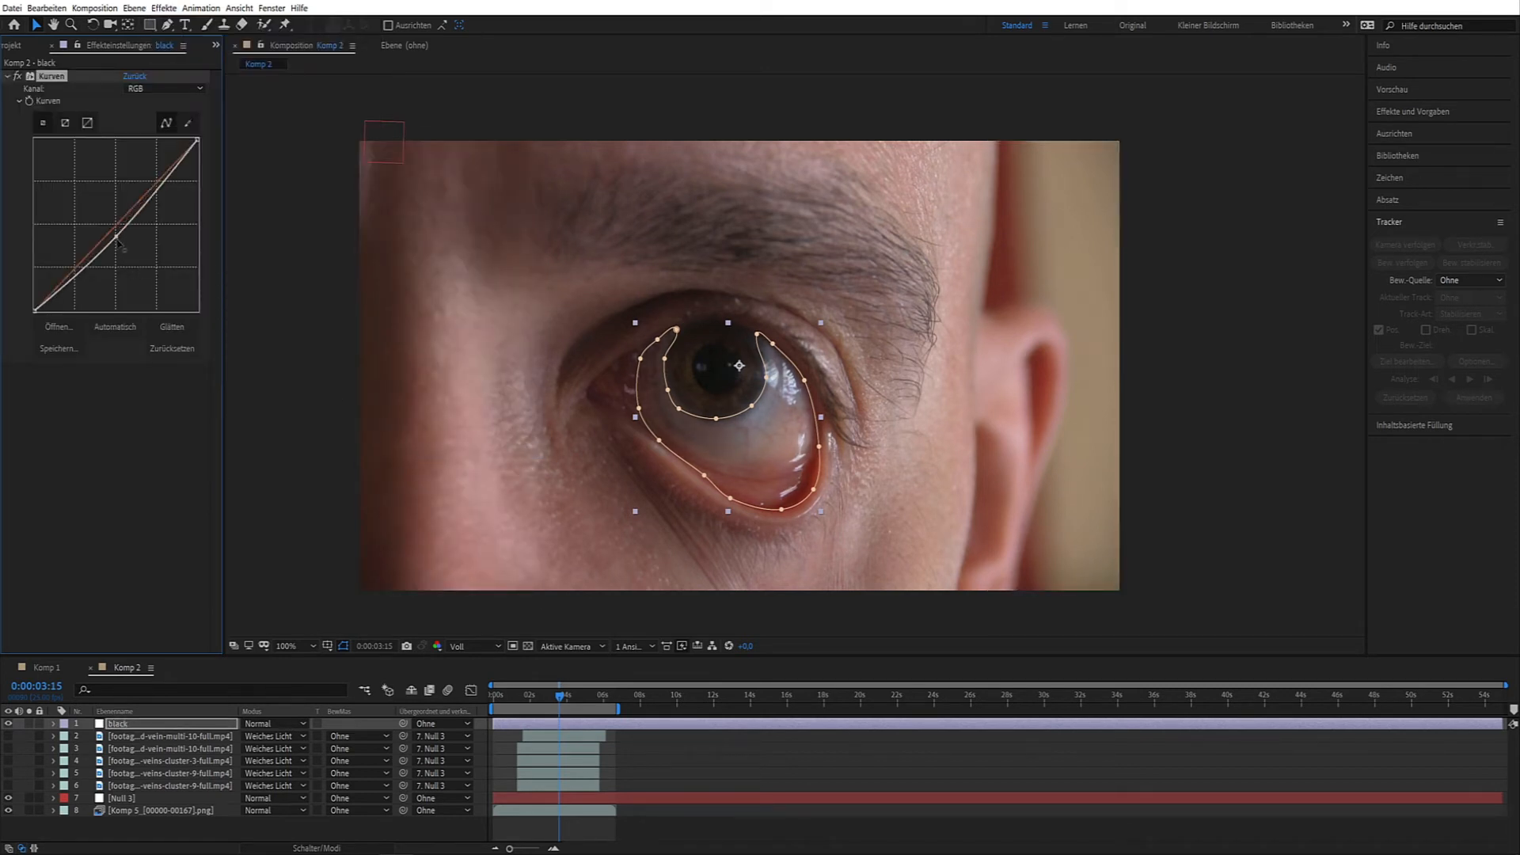
{"action": "left_click_drag", "start_coordinate": [119, 239], "coordinate": [136, 288]}
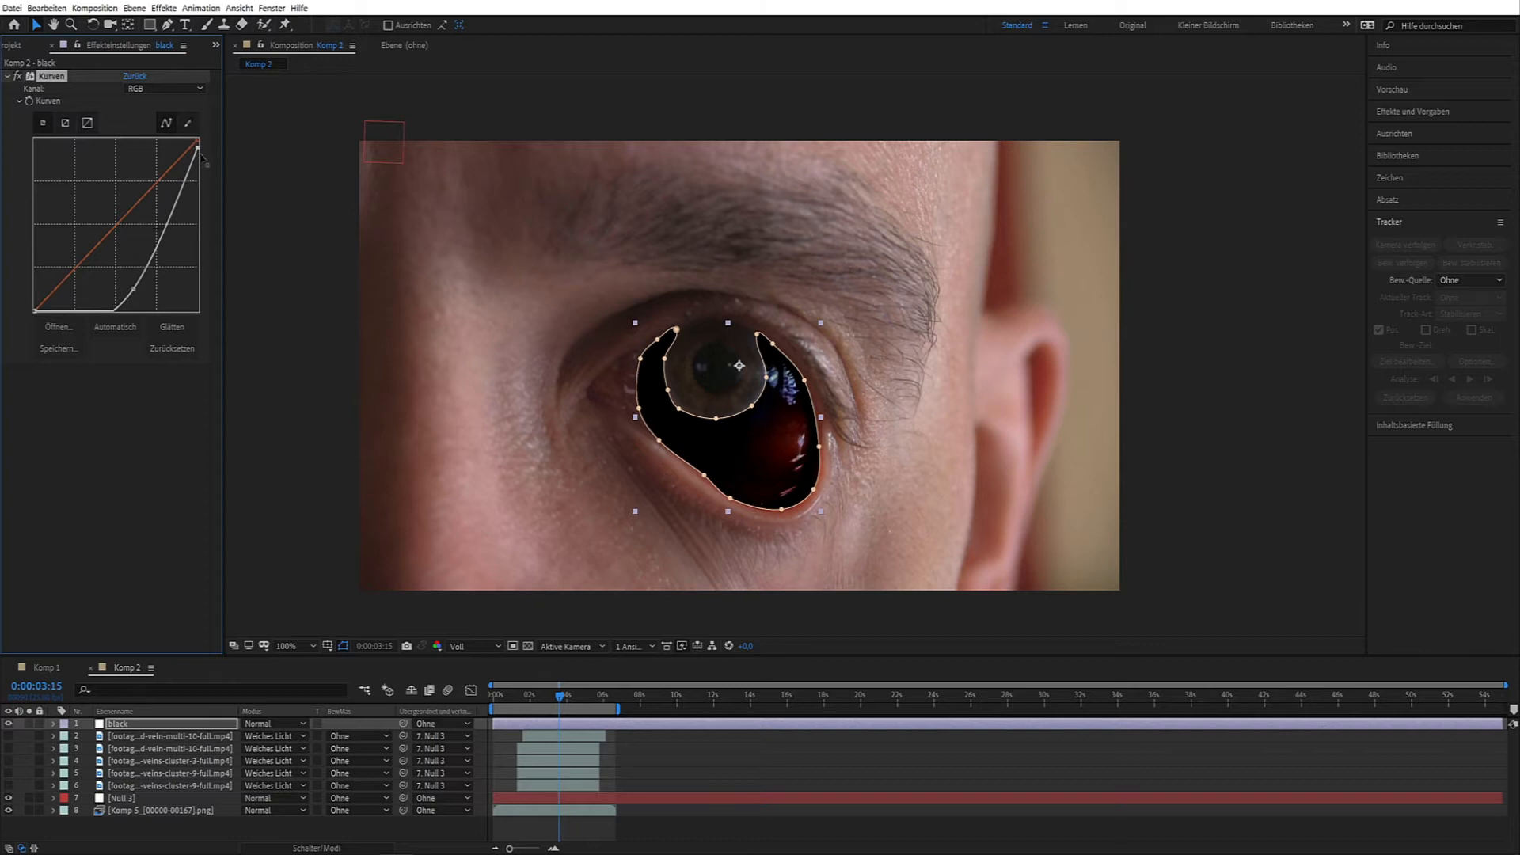
{"action": "left_click_drag", "start_coordinate": [198, 156], "coordinate": [201, 200]}
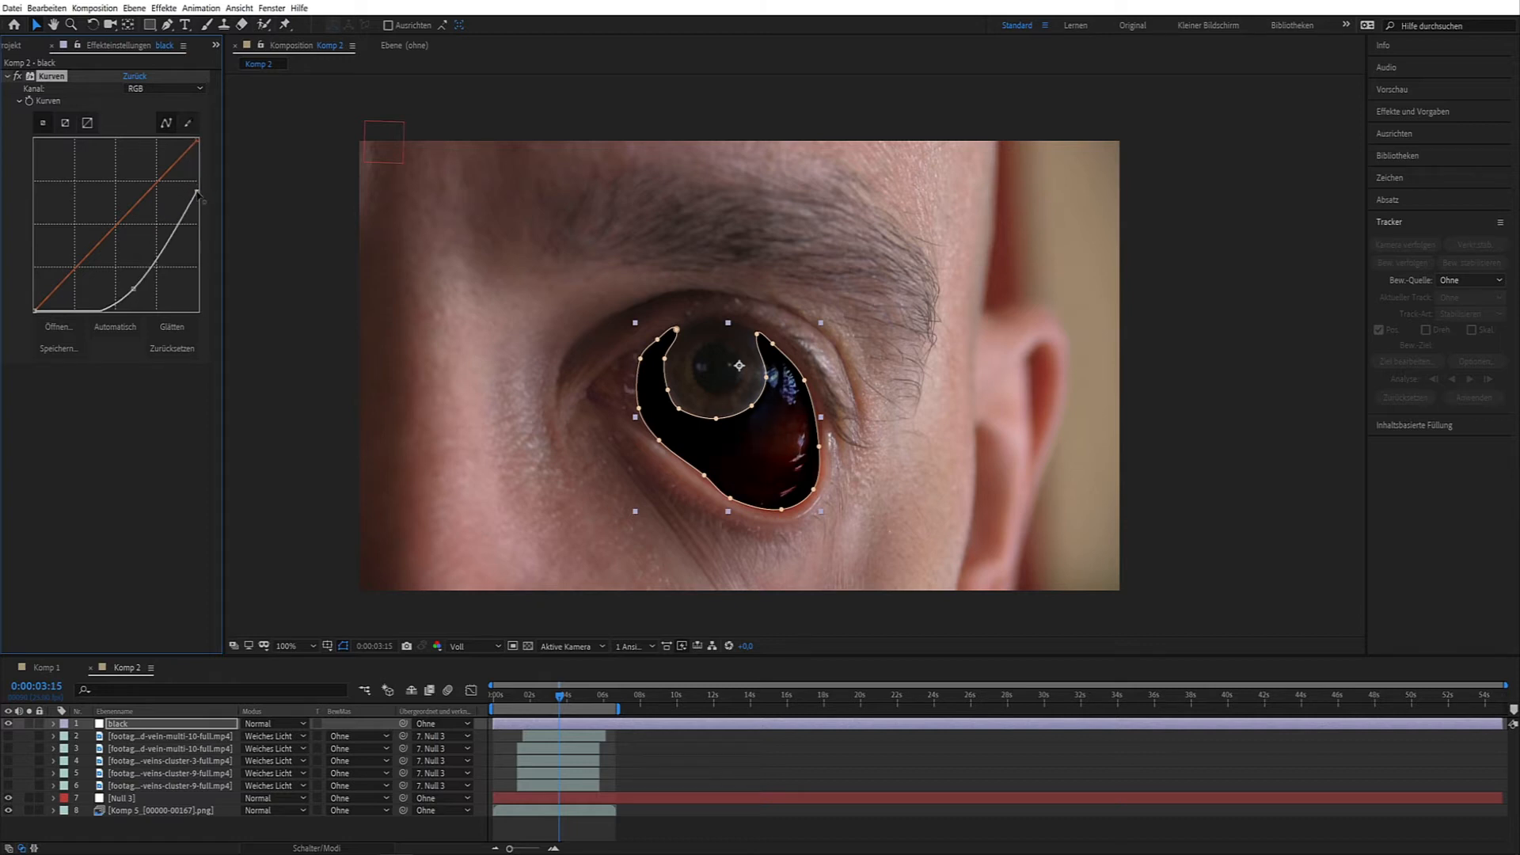
{"action": "left_click", "coordinate": [54, 723]}
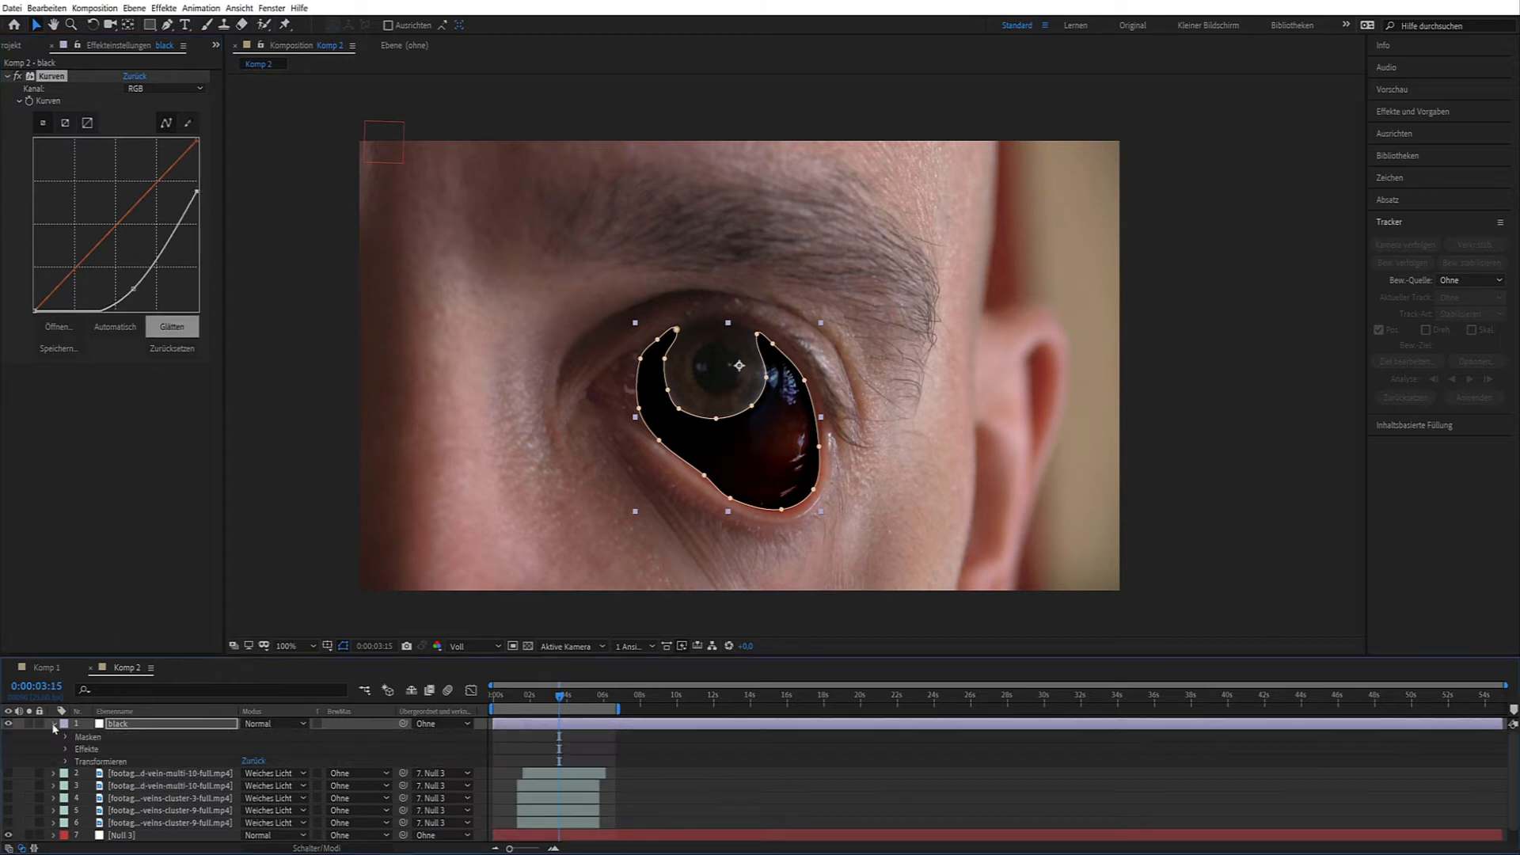
{"action": "left_click", "coordinate": [67, 737]}
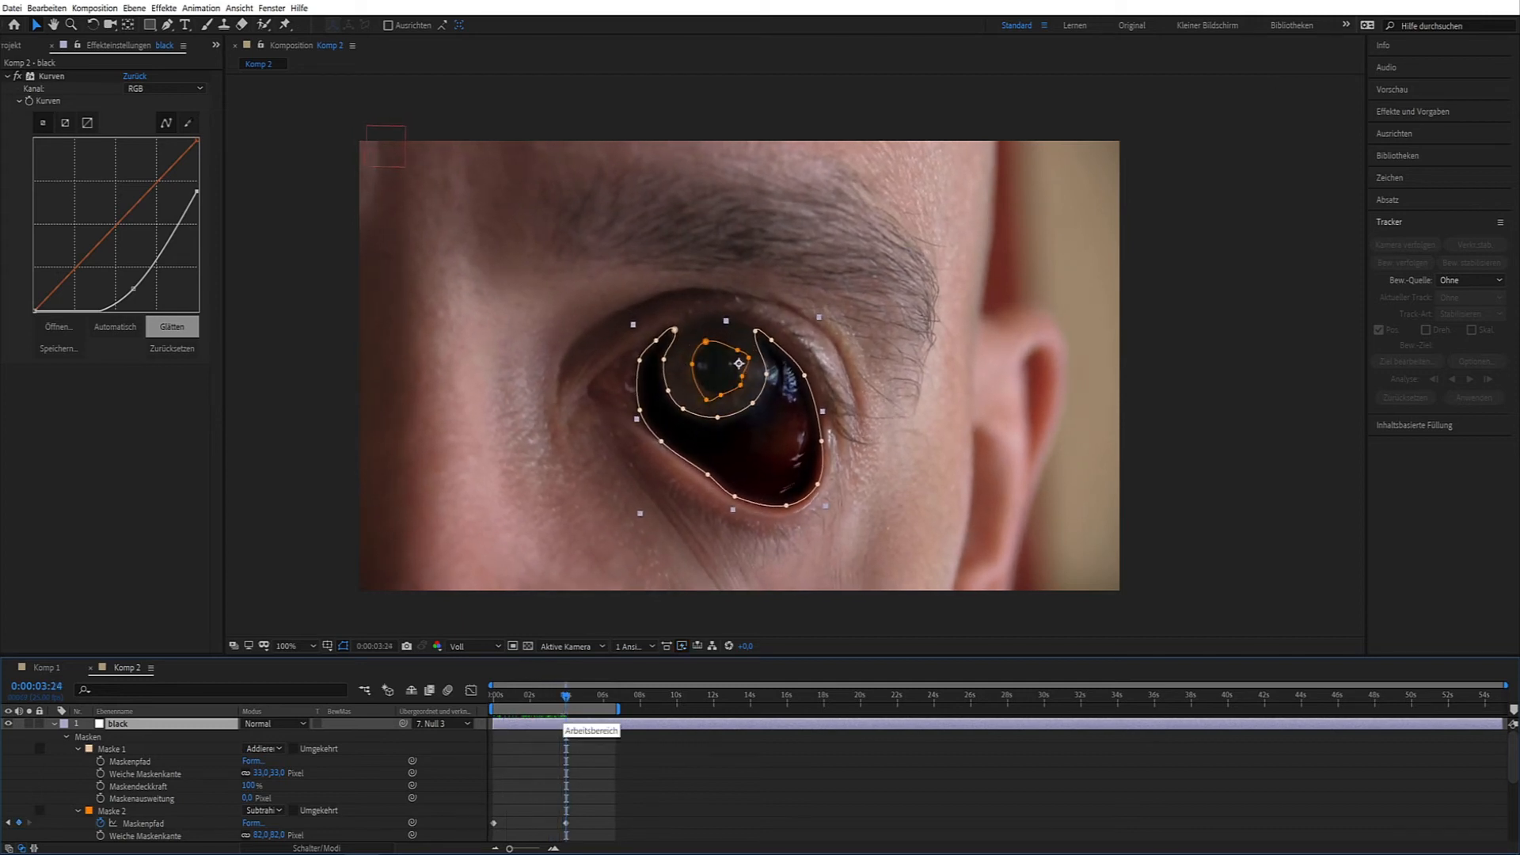
Step: Create an Einstellungsebene named pupil with a round mask closed over the iris
{"action": "left_click", "coordinate": [133, 8]}
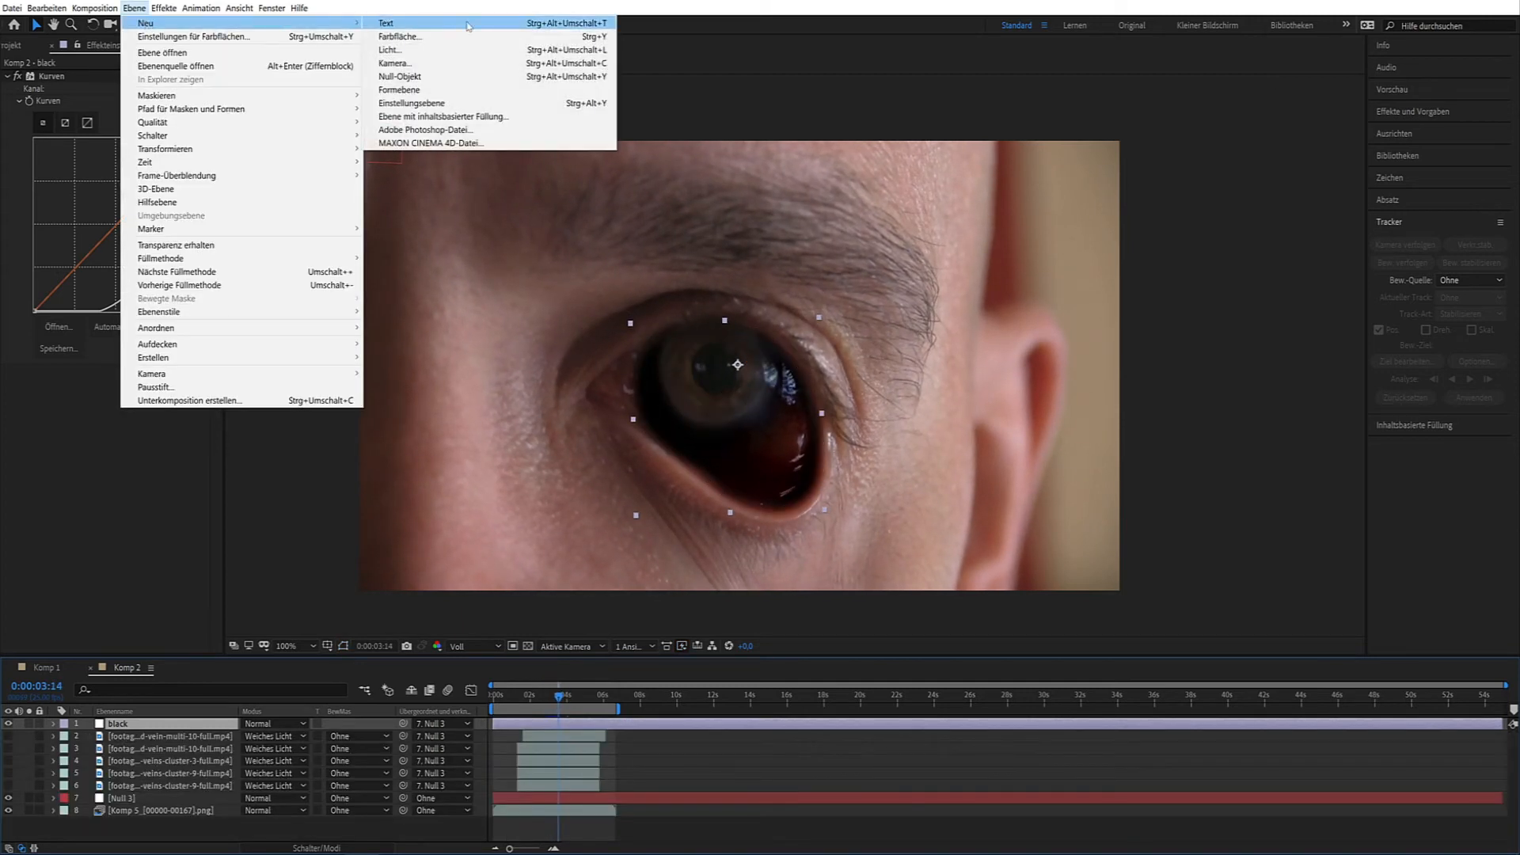
{"action": "mouse_move", "coordinate": [411, 105]}
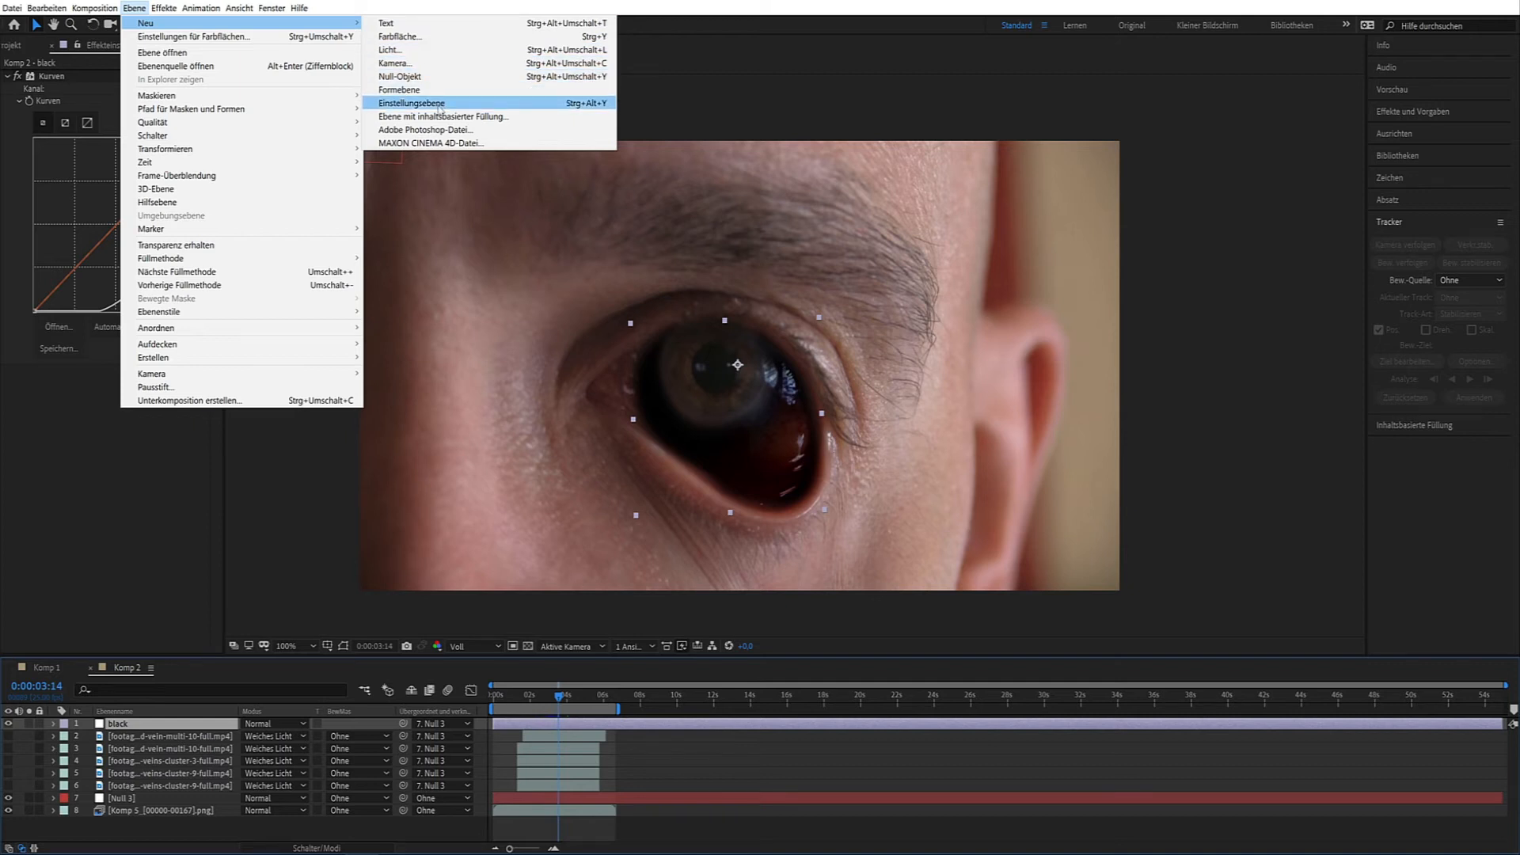
{"action": "left_click", "coordinate": [414, 105]}
{"action": "type", "text": "pupil"}
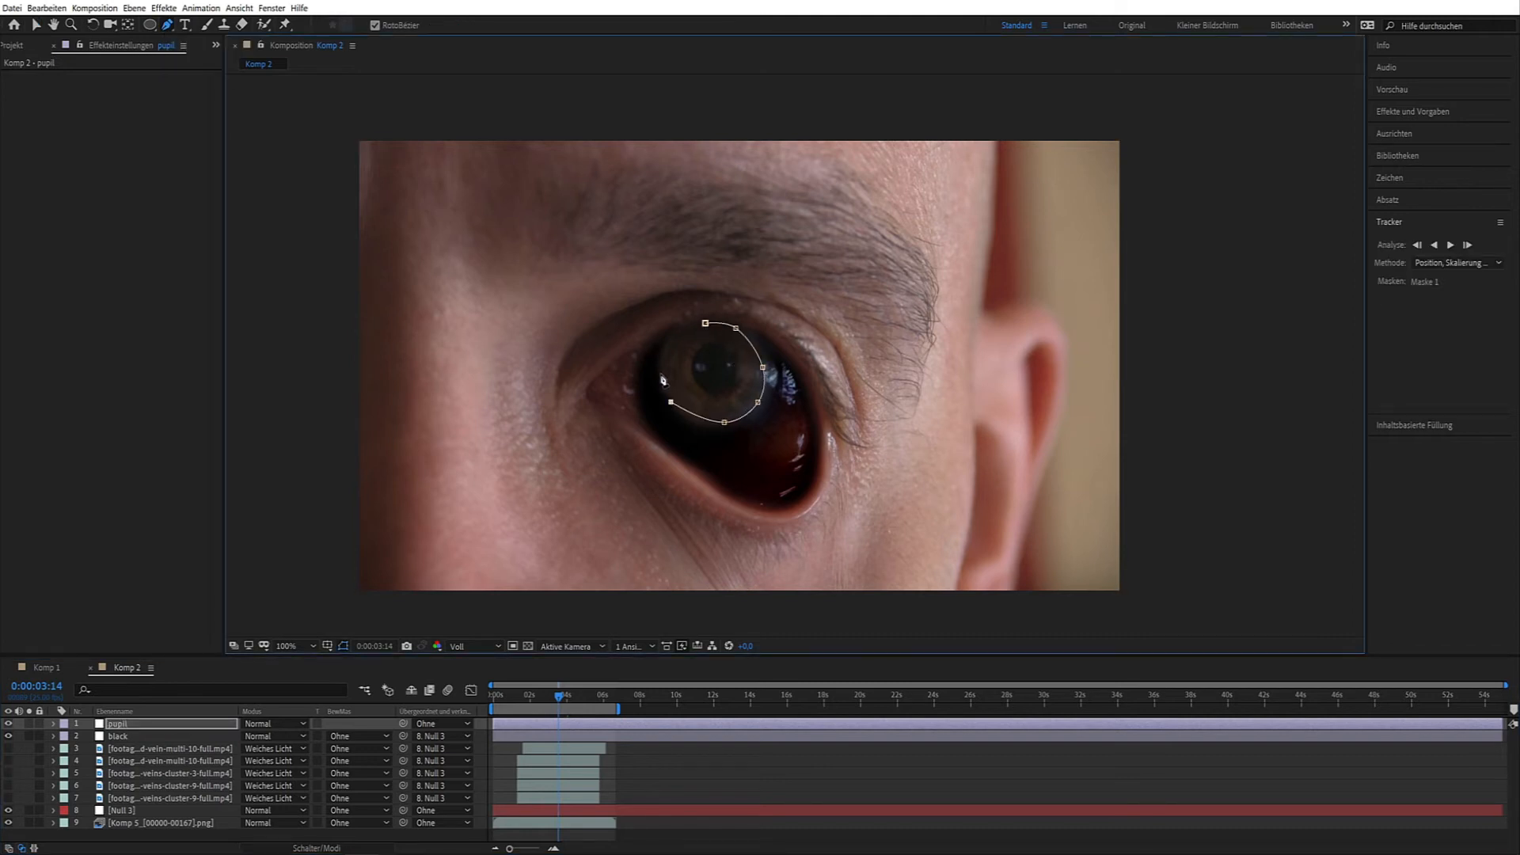
{"action": "left_click", "coordinate": [163, 8]}
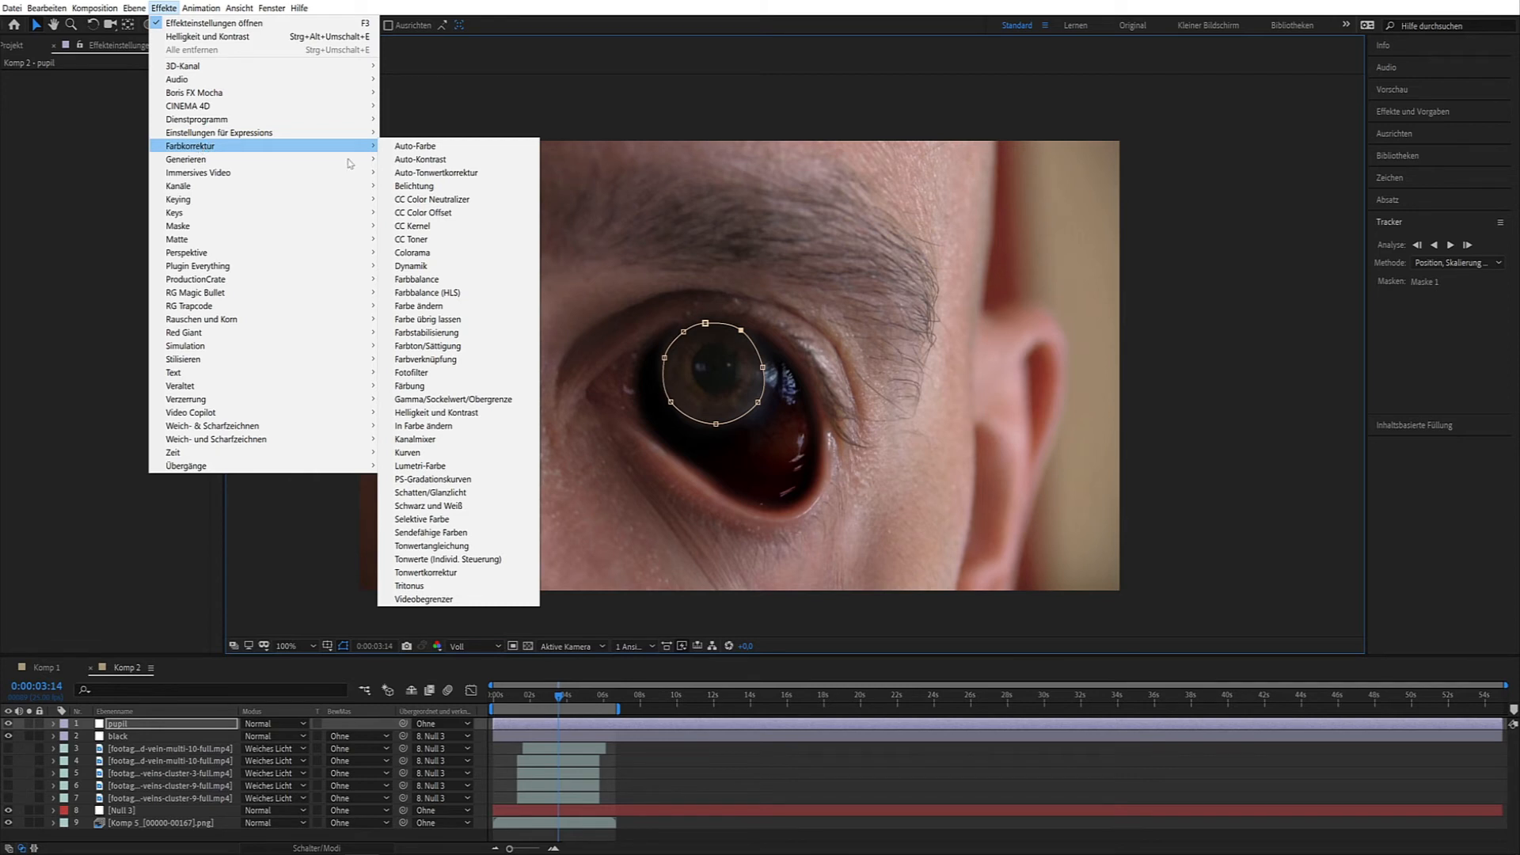
Step: Apply Farbton/Sättigung with Einfärben at Sättigung 100 to turn the iris red
{"action": "left_click", "coordinate": [426, 346]}
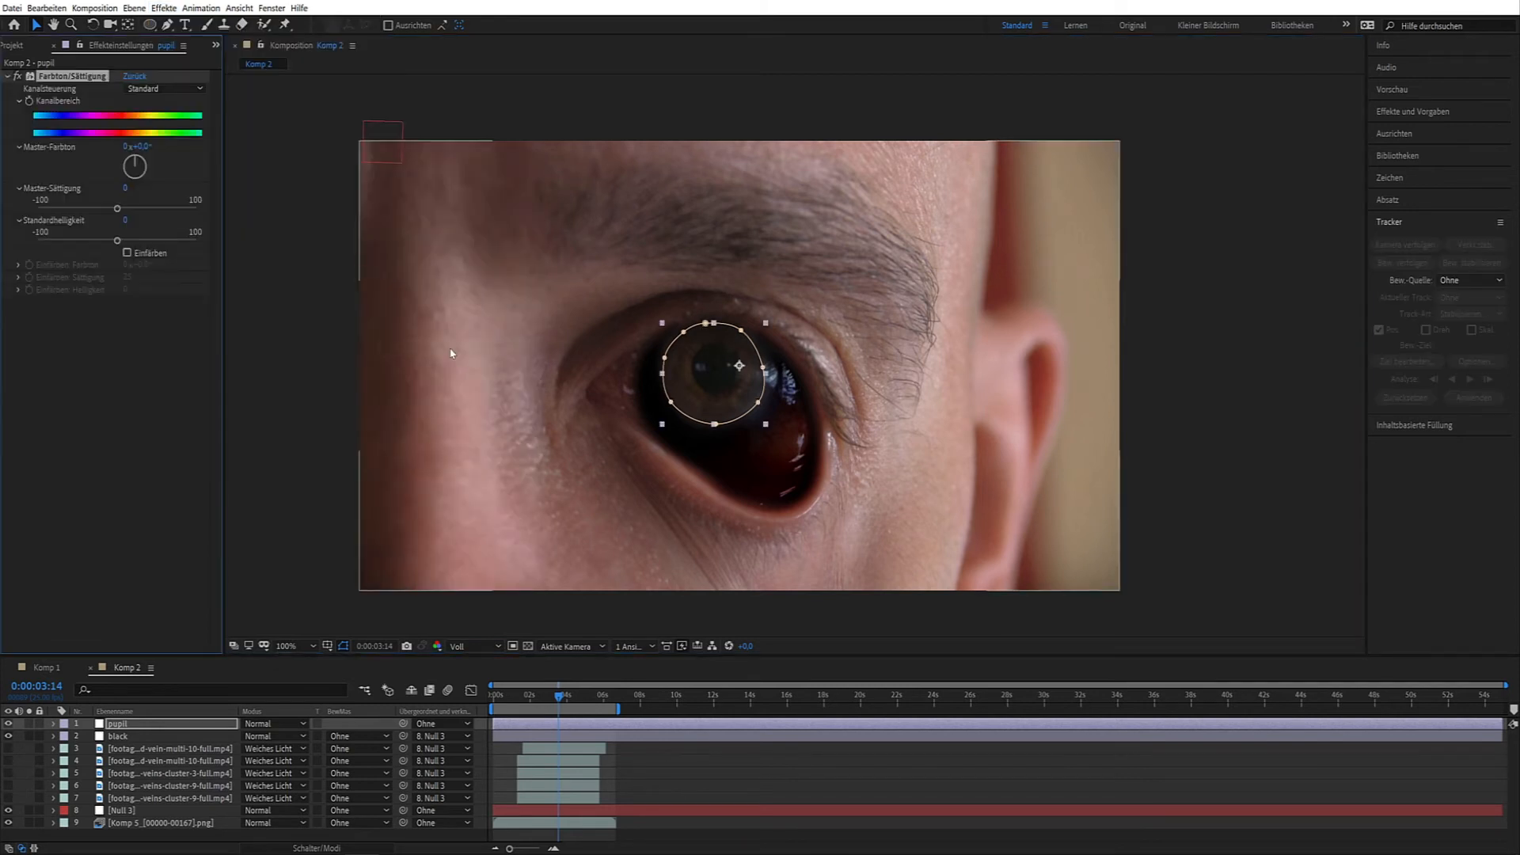
{"action": "left_click", "coordinate": [127, 252]}
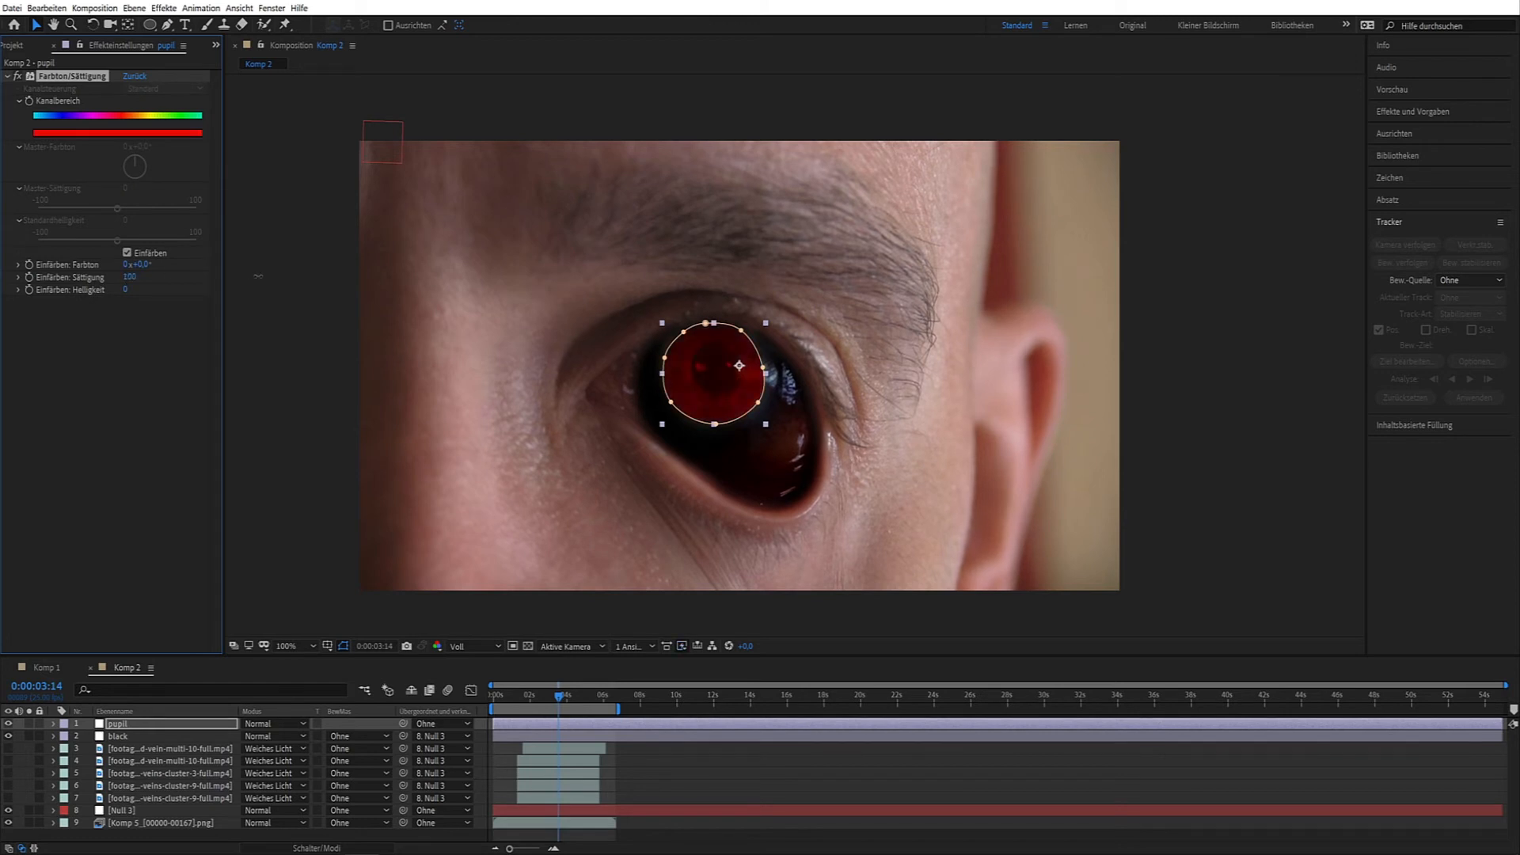
{"action": "left_click", "coordinate": [163, 8]}
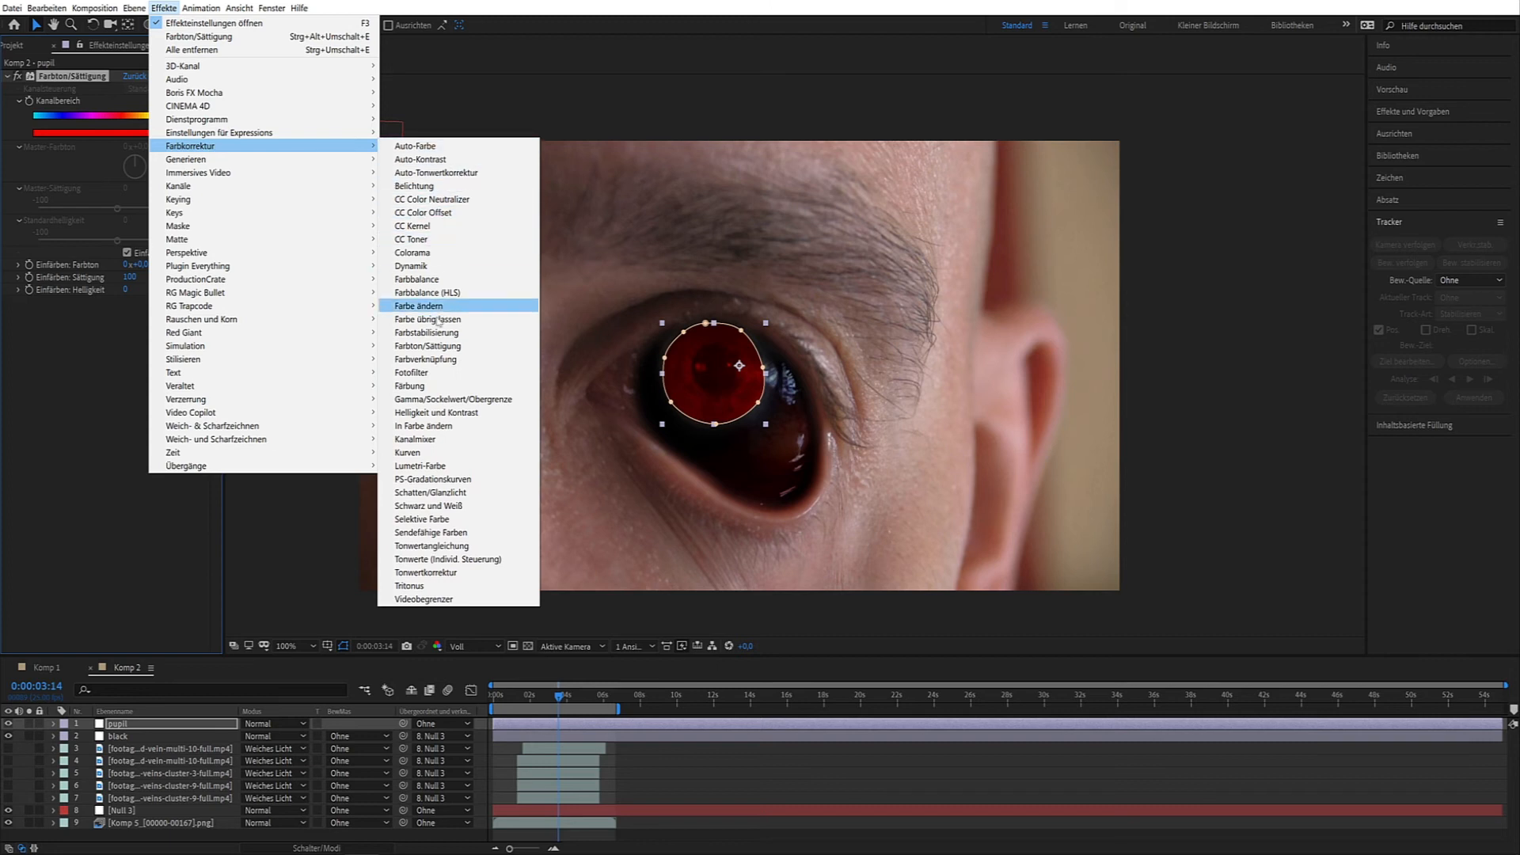
Step: Add a Kurven effect with an RGB S-curve and raised Rot channel for a red glow
{"action": "left_click", "coordinate": [407, 452]}
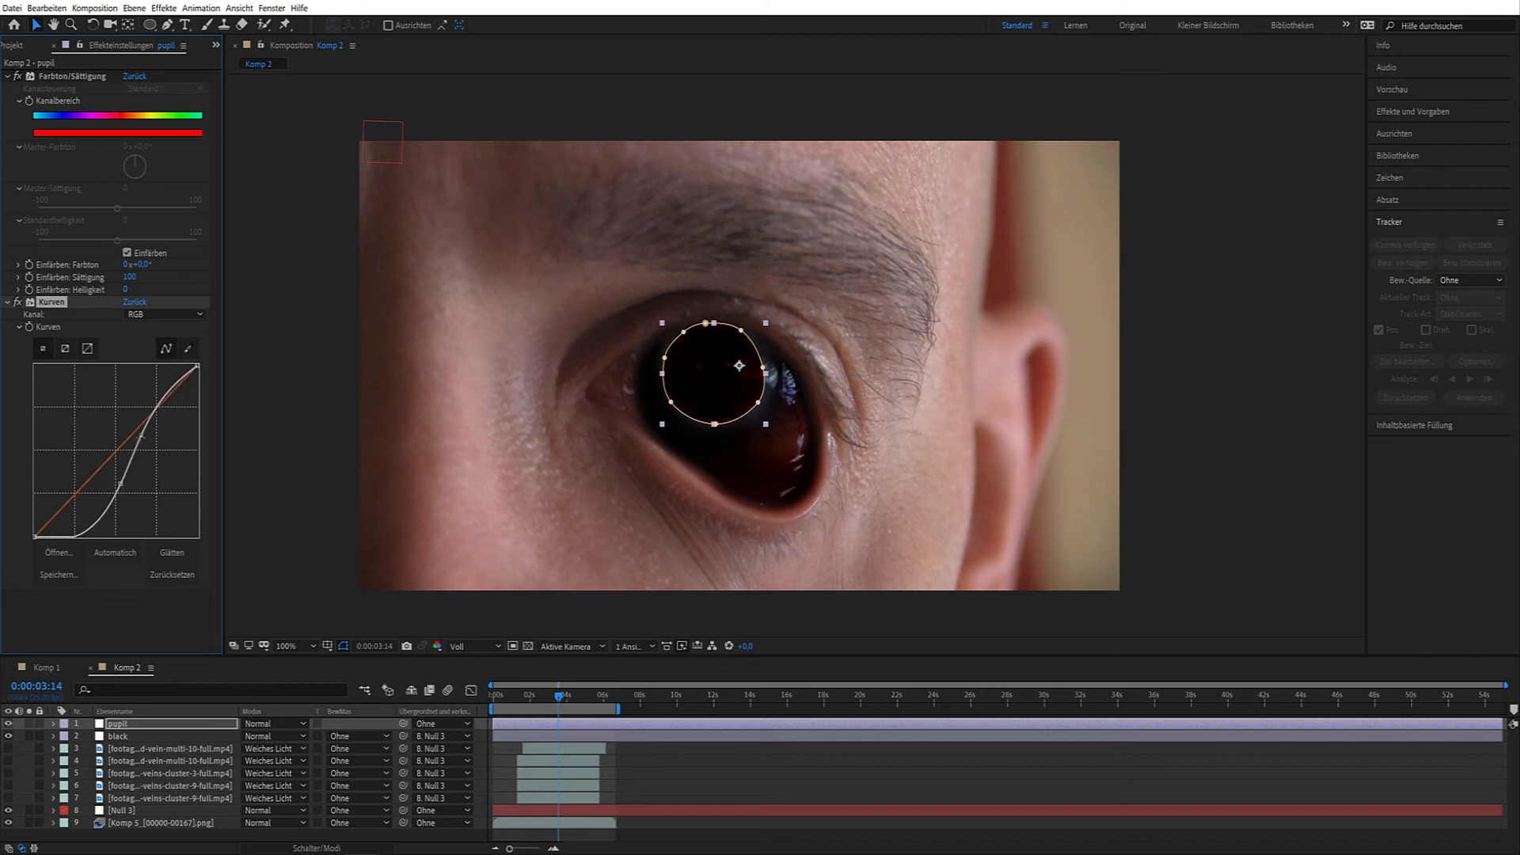
{"action": "left_click", "coordinate": [164, 313]}
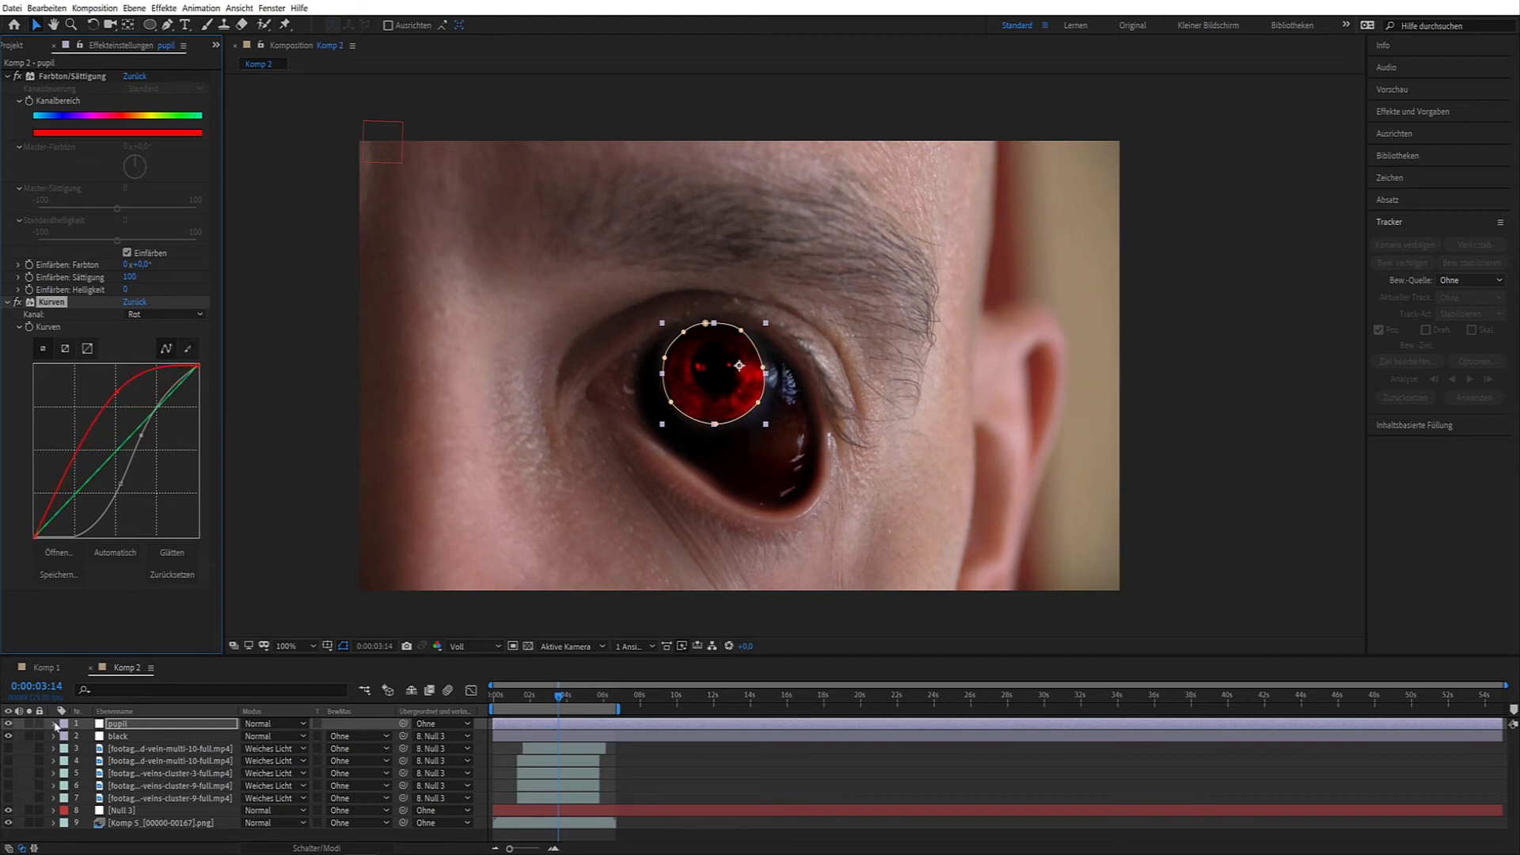
{"action": "left_click", "coordinate": [54, 723]}
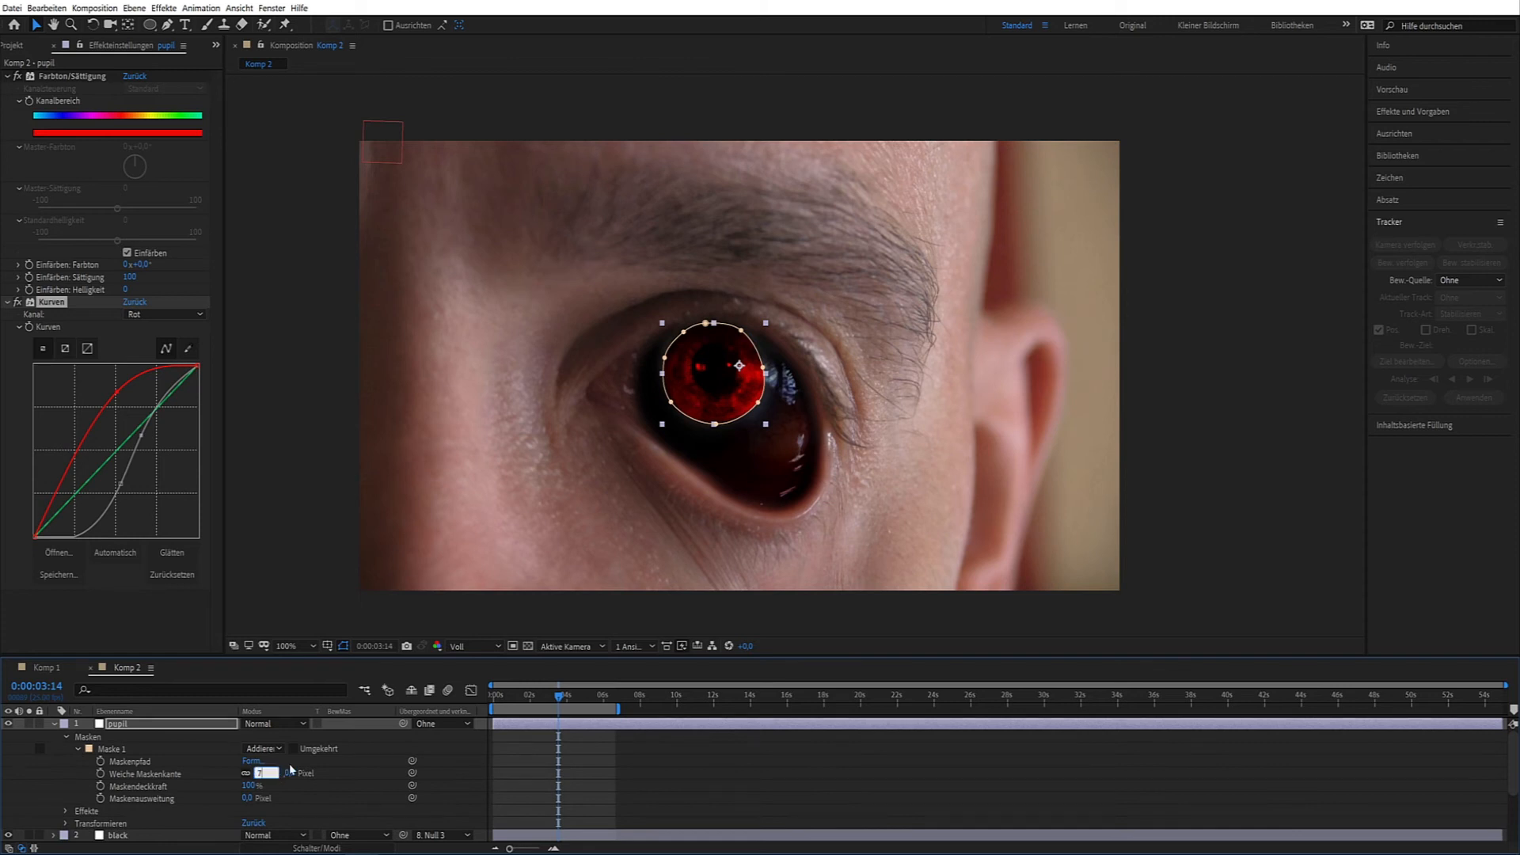
Step: Feather Maske 1 to 72 px and parent the pupil layer to Null 3
{"action": "left_click", "coordinate": [54, 723]}
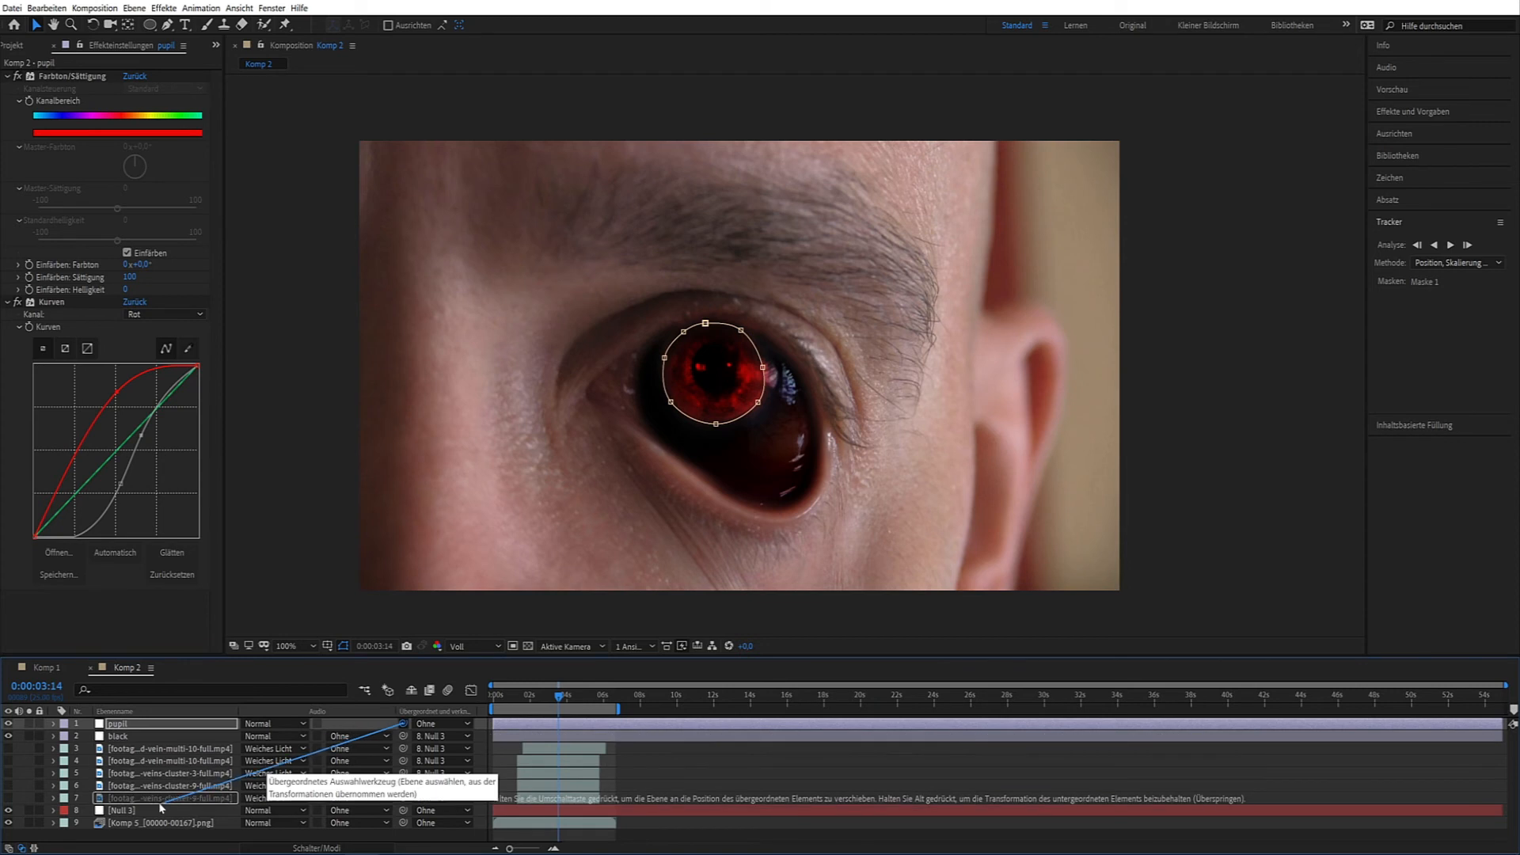
{"action": "left_click", "coordinate": [53, 723]}
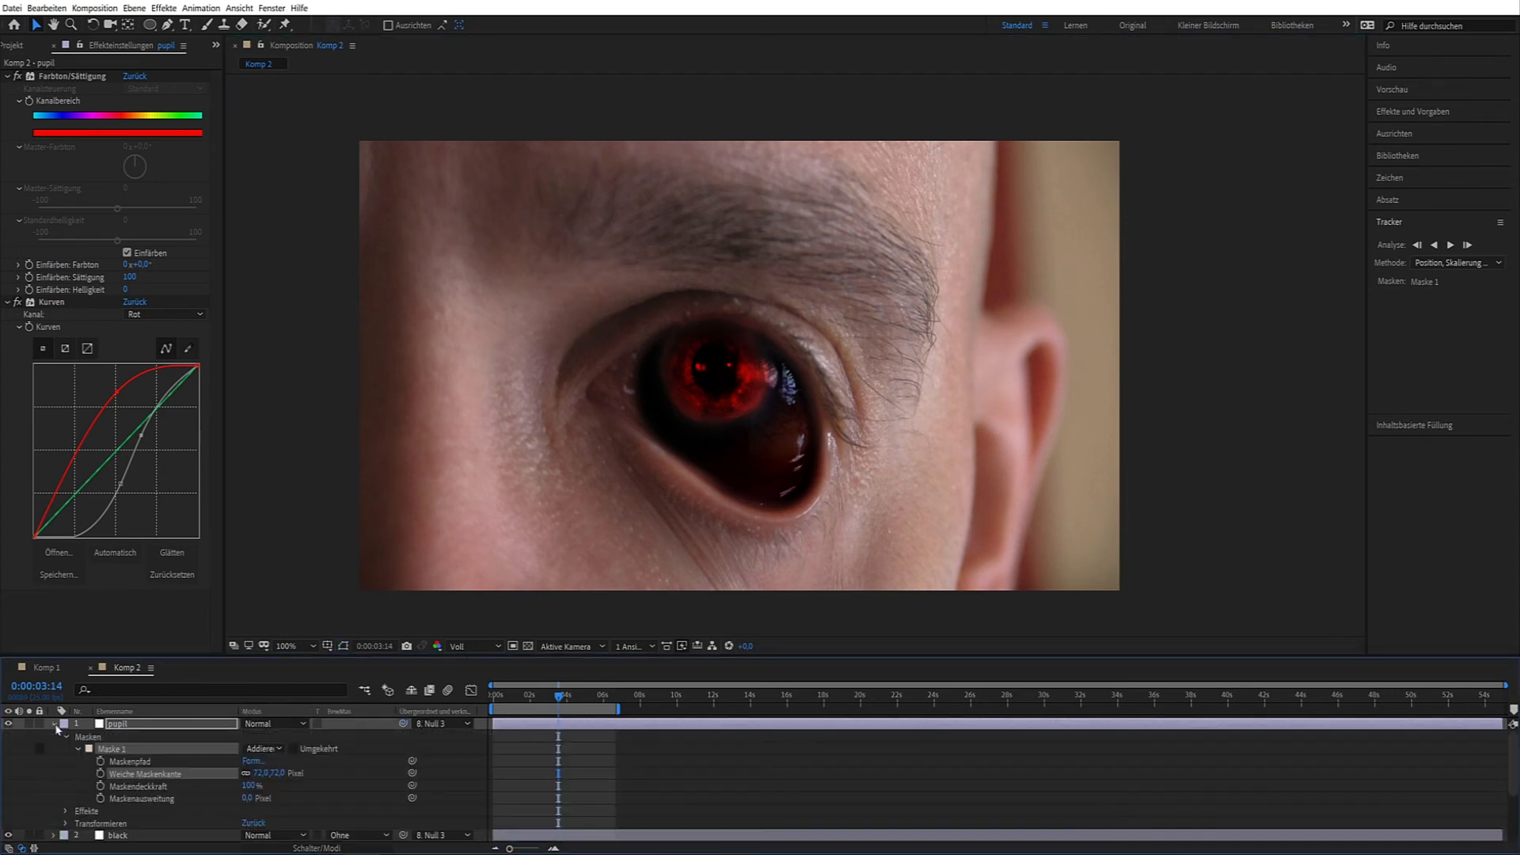
{"action": "mouse_move", "coordinate": [111, 762]}
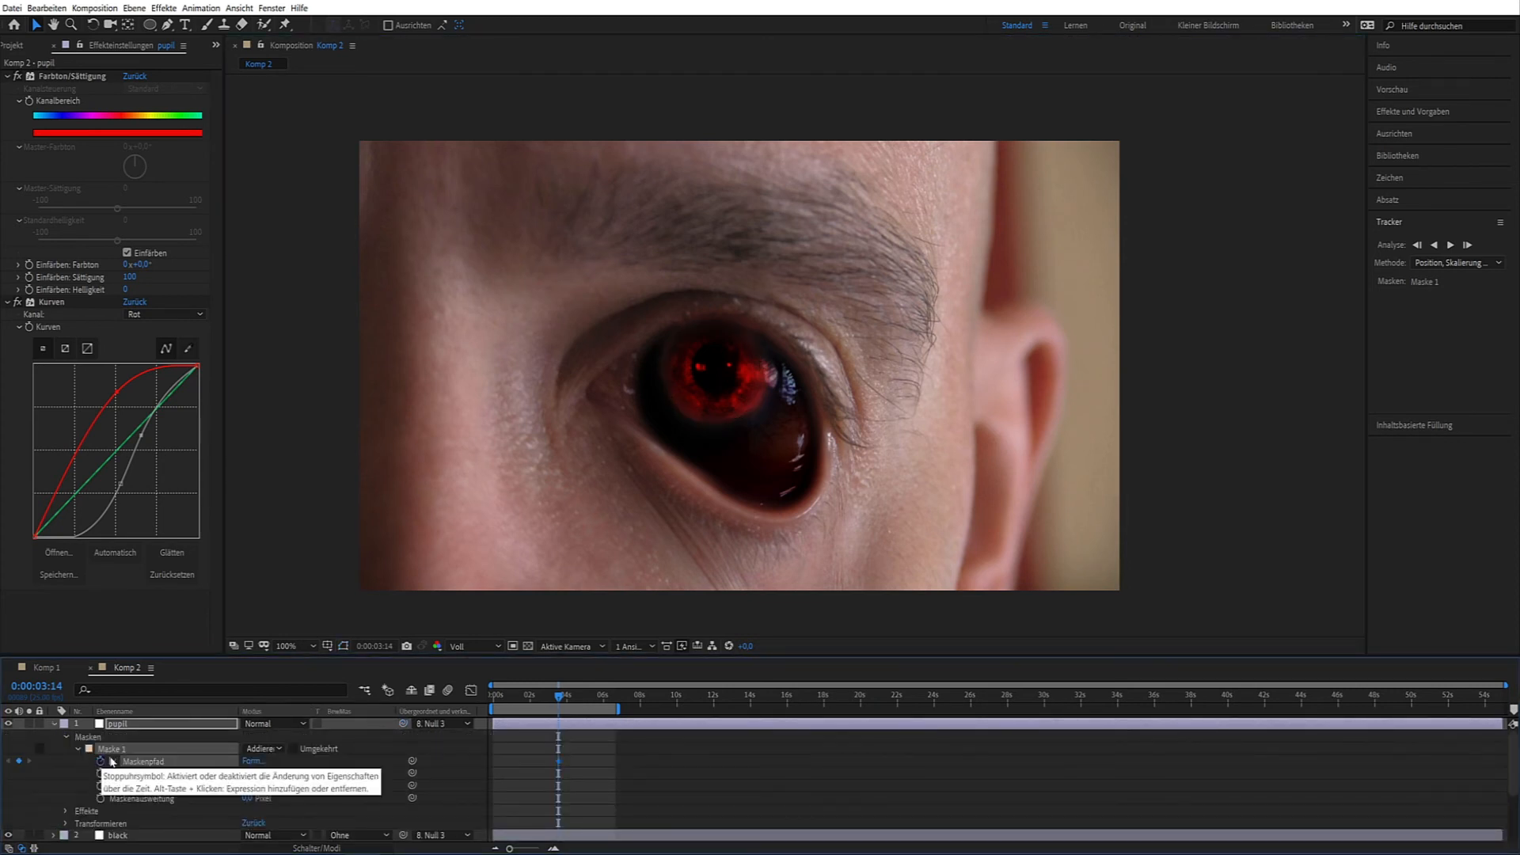